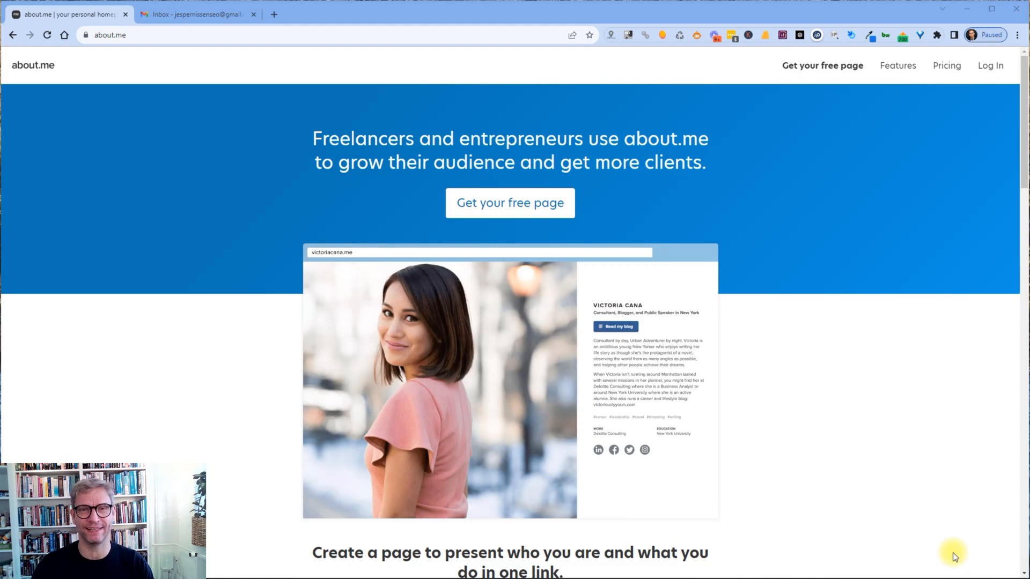
pyautogui.moveTo(812, 477)
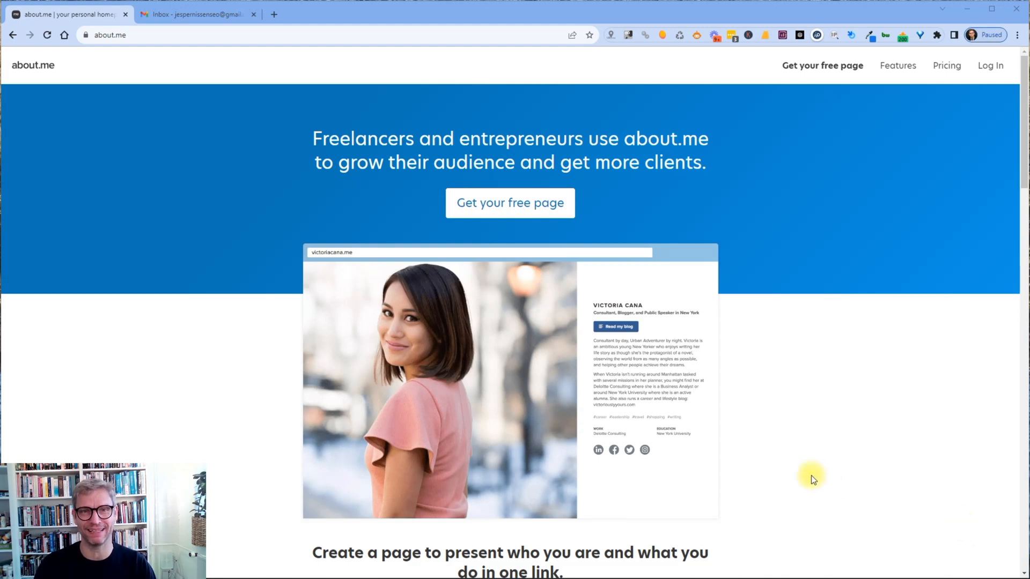
pyautogui.moveTo(612, 59)
pyautogui.write('I')
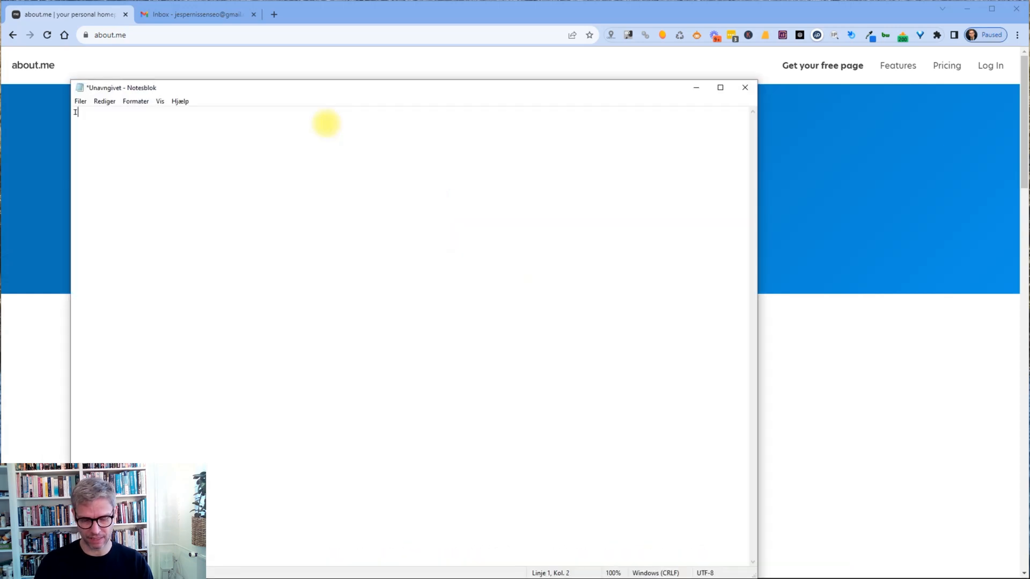
# Finish writing the Notepad line 'I Love Dofollow Backlinks'
pyautogui.write('Love Dofol')
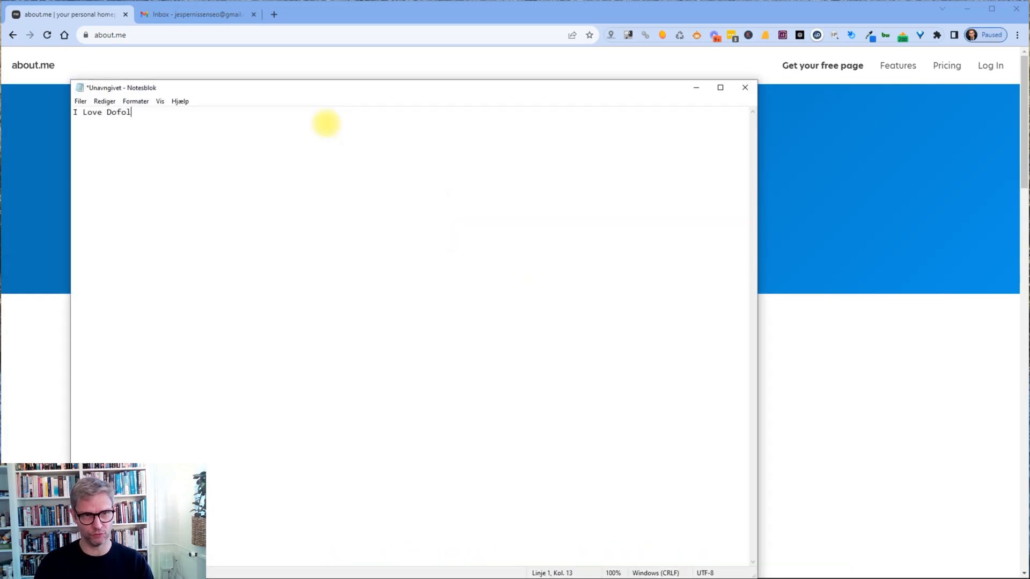
pyautogui.write('low Backlinks')
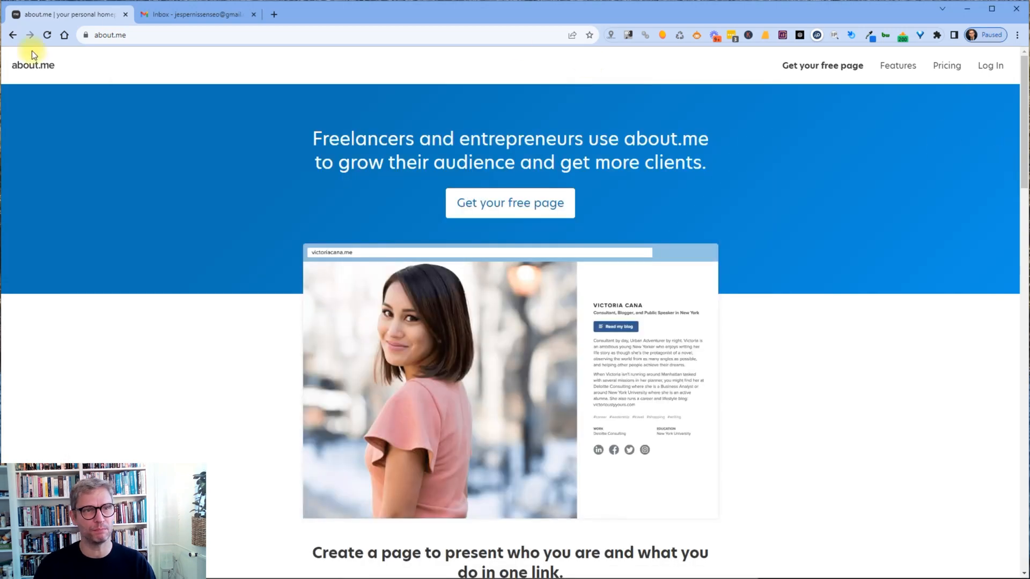
pyautogui.click(197, 35)
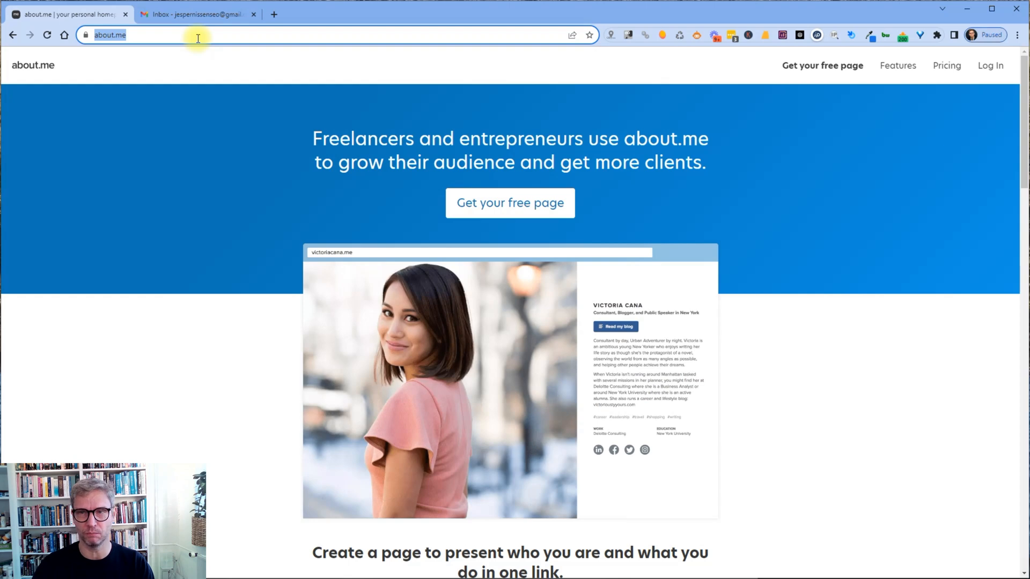
pyautogui.moveTo(661, 39)
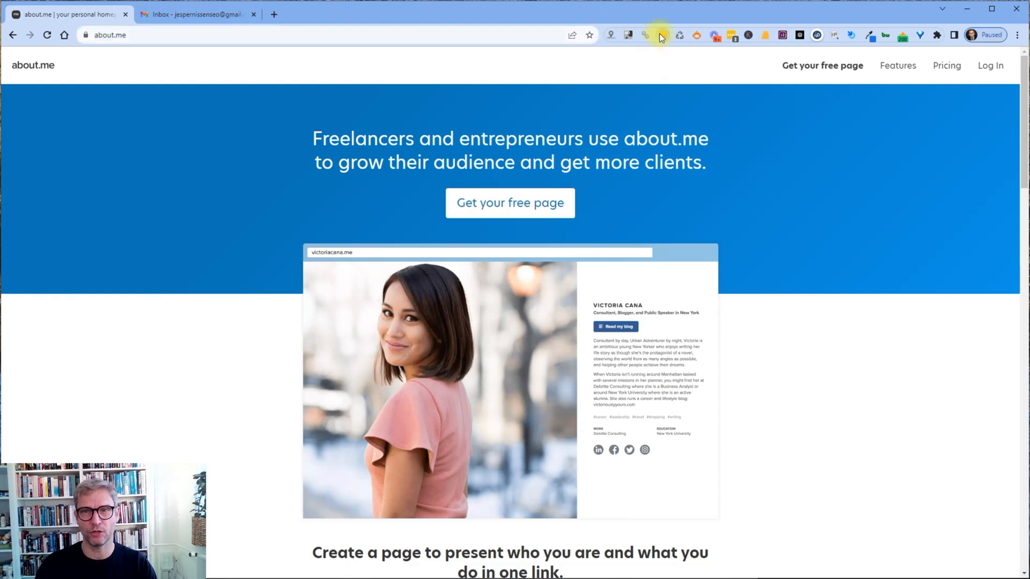
pyautogui.click(660, 35)
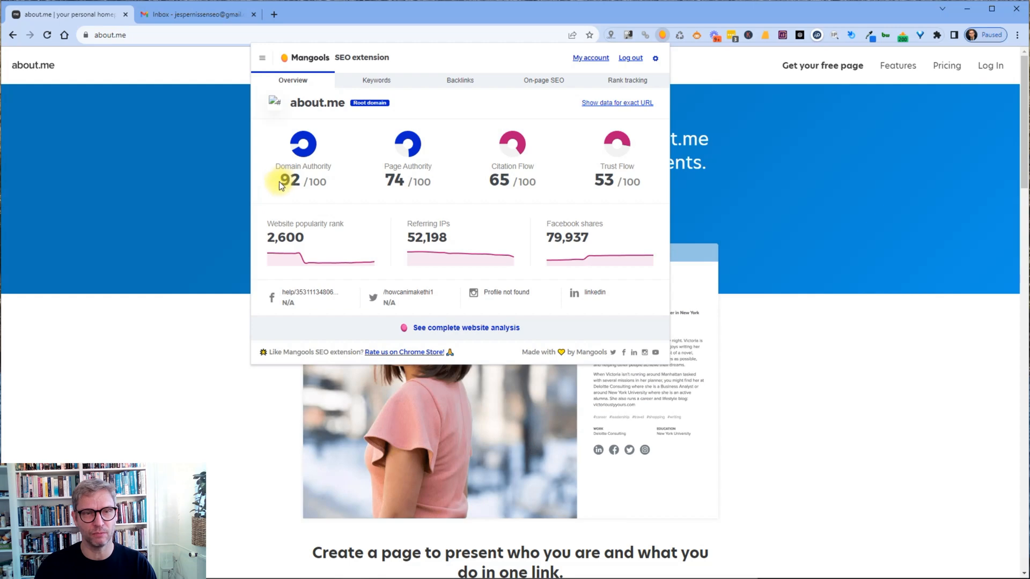
pyautogui.doubleClick(288, 180)
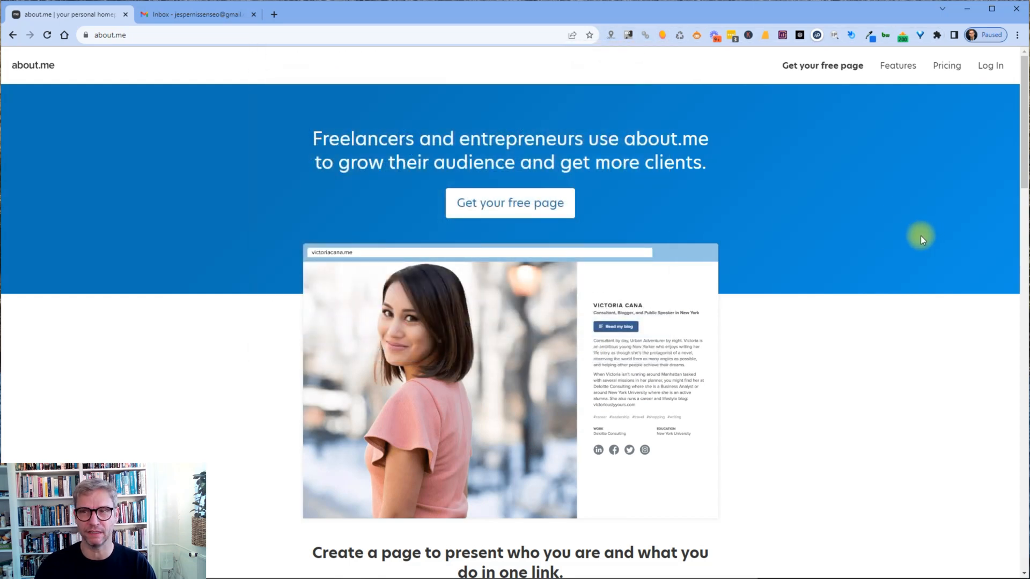
pyautogui.click(945, 64)
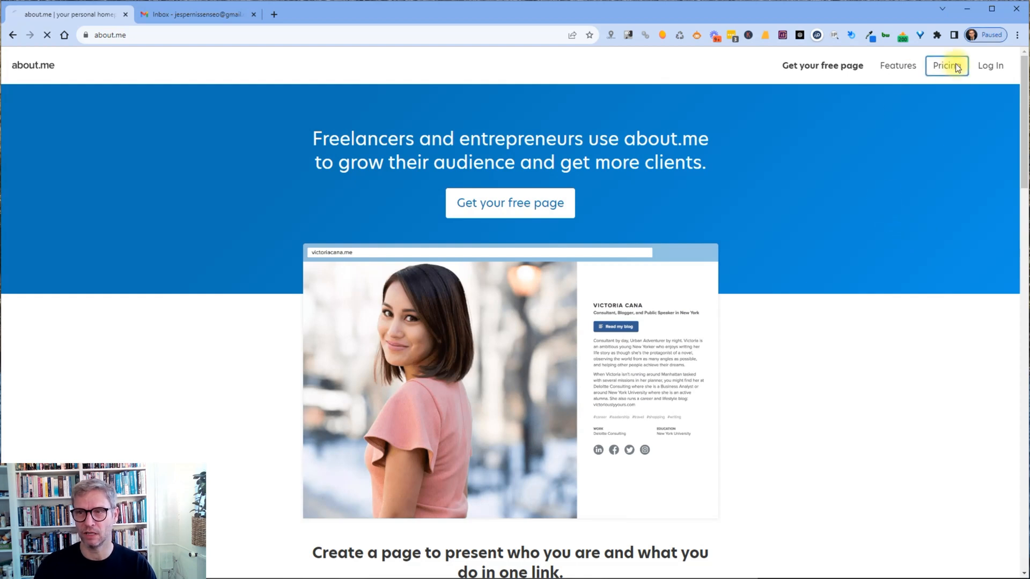
pyautogui.click(944, 65)
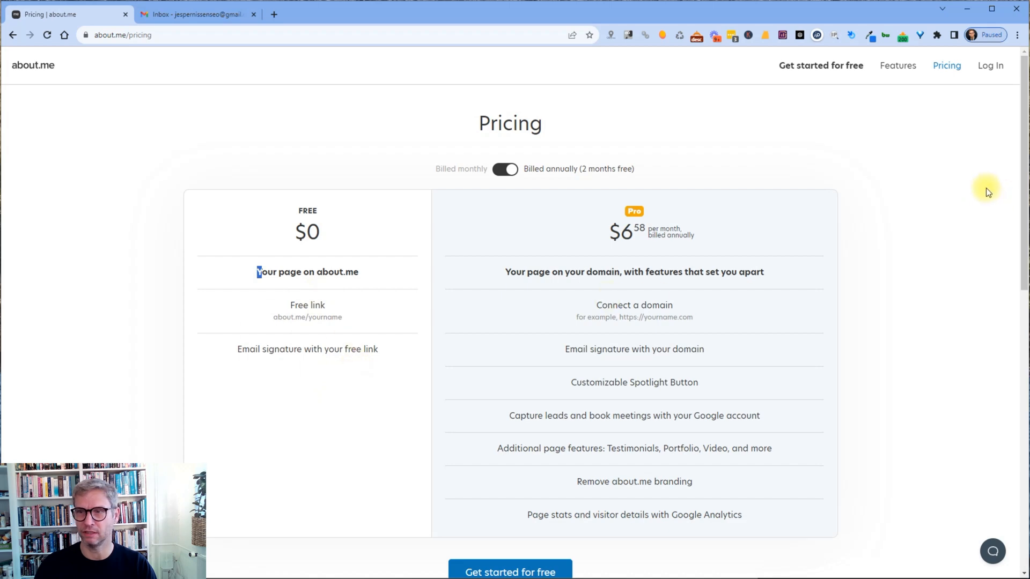
pyautogui.moveTo(924, 63)
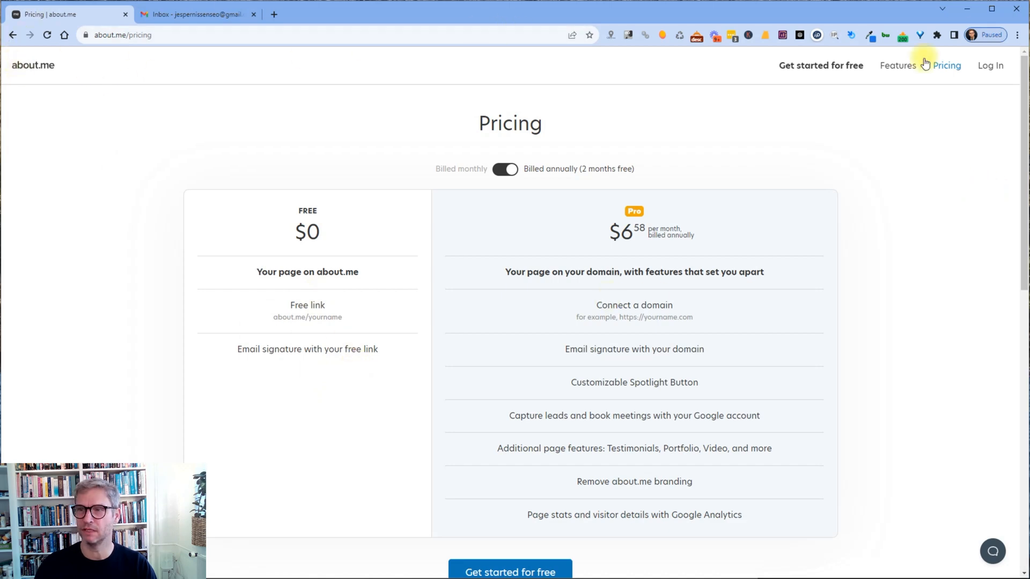
pyautogui.click(33, 64)
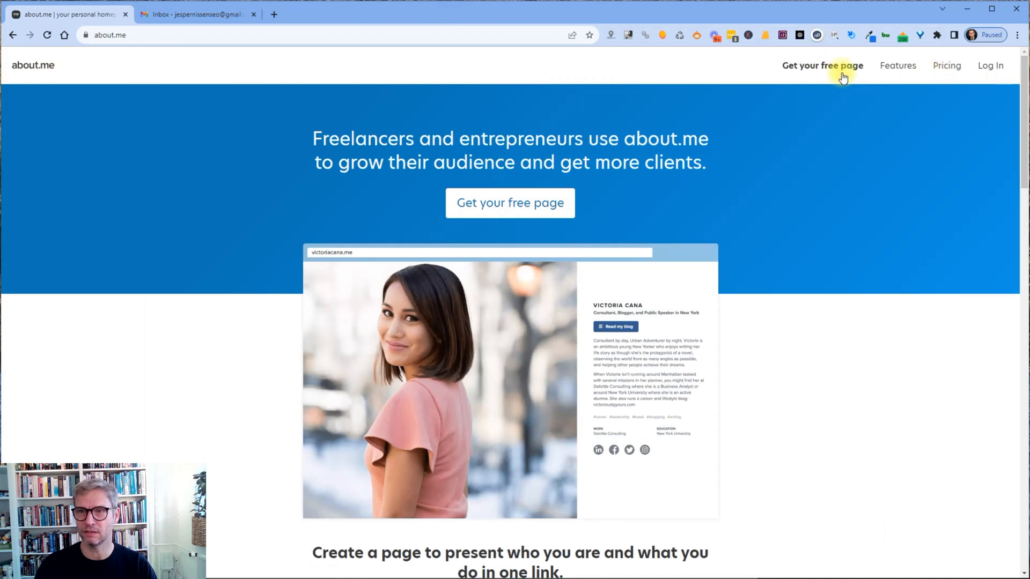
# Start a free about.me page signup using the Google account
pyautogui.click(822, 64)
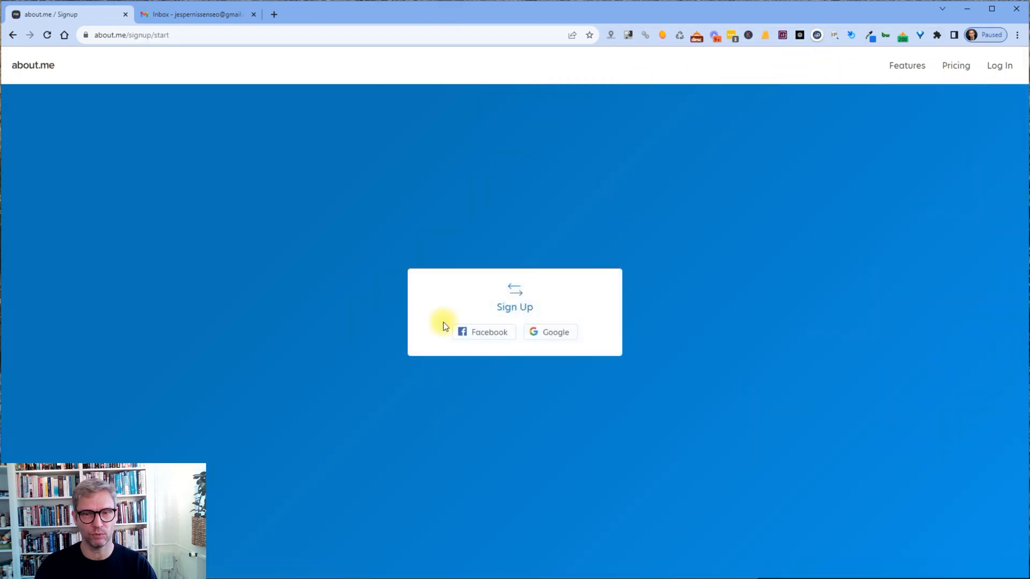
pyautogui.click(549, 332)
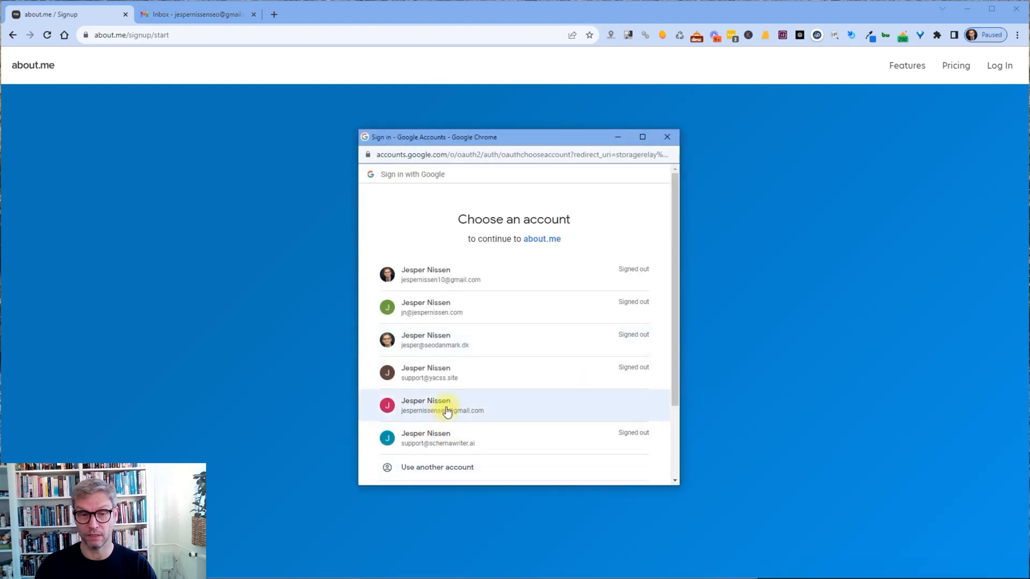
pyautogui.click(442, 406)
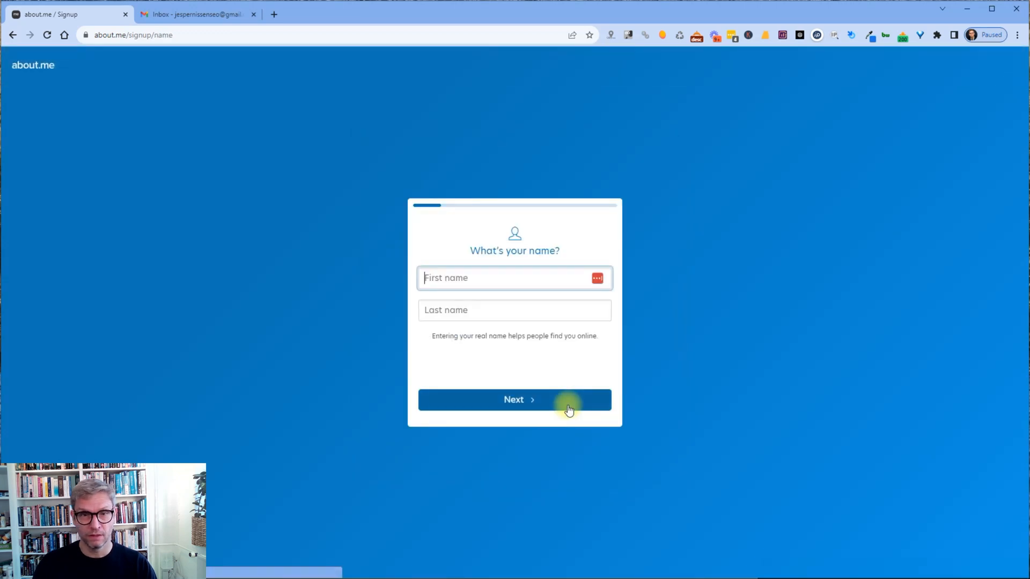
# Enter first name Jesper and last name Nissen SEO, then continue to the location step
pyautogui.write('Jesper')
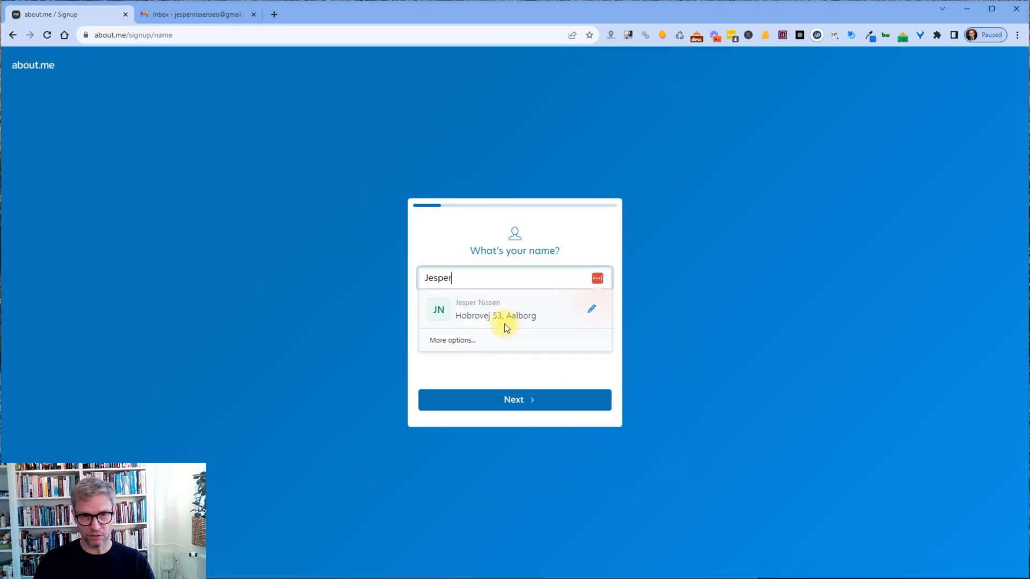
pyautogui.click(514, 310)
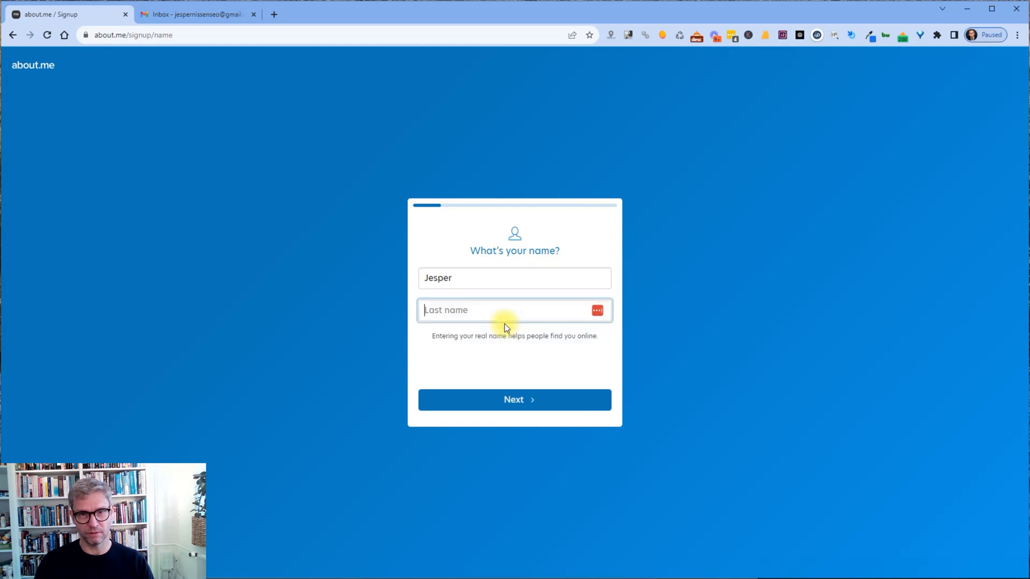
pyautogui.write('Nissen')
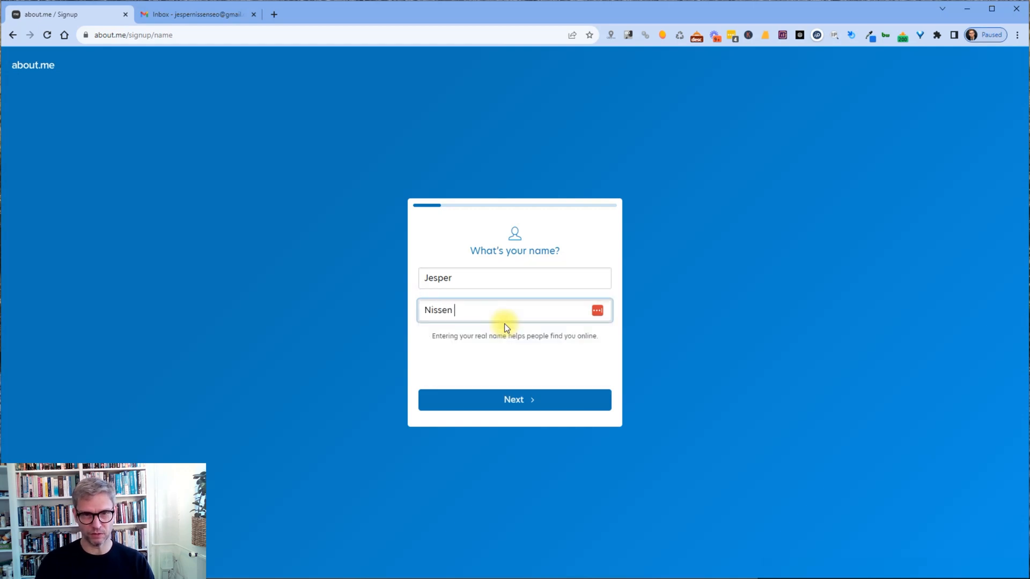
pyautogui.write('SEO')
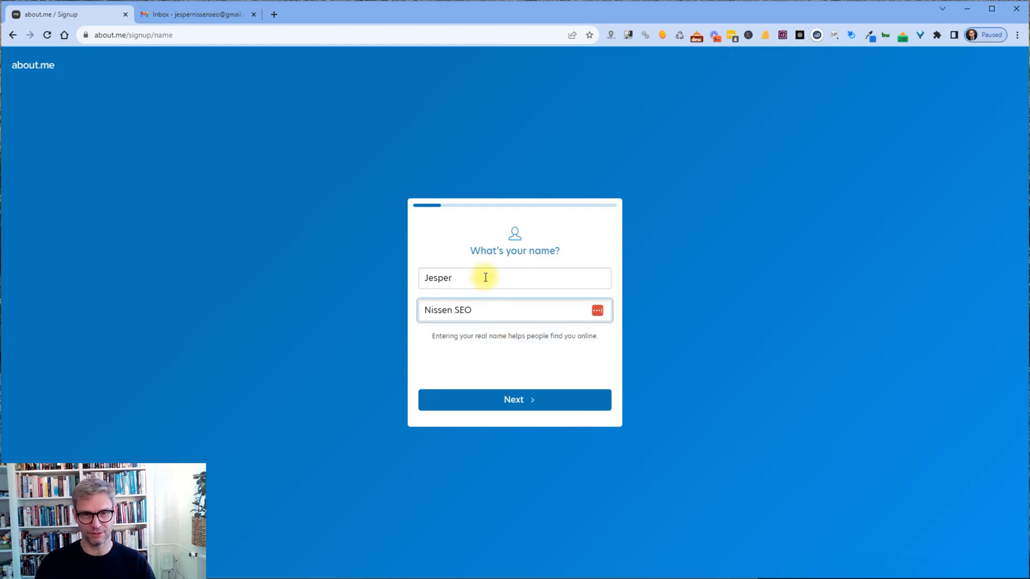
pyautogui.click(514, 310)
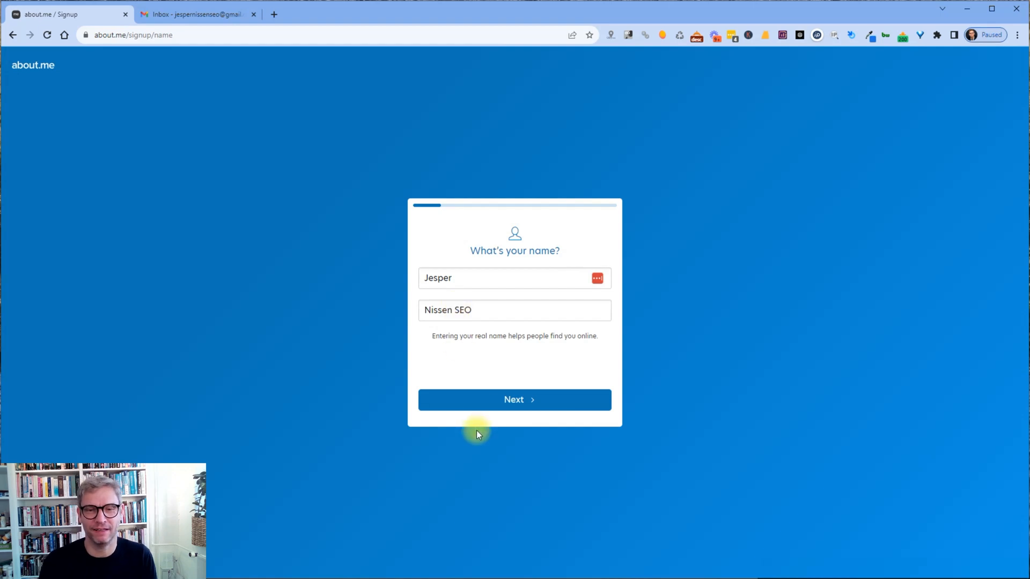
pyautogui.click(514, 399)
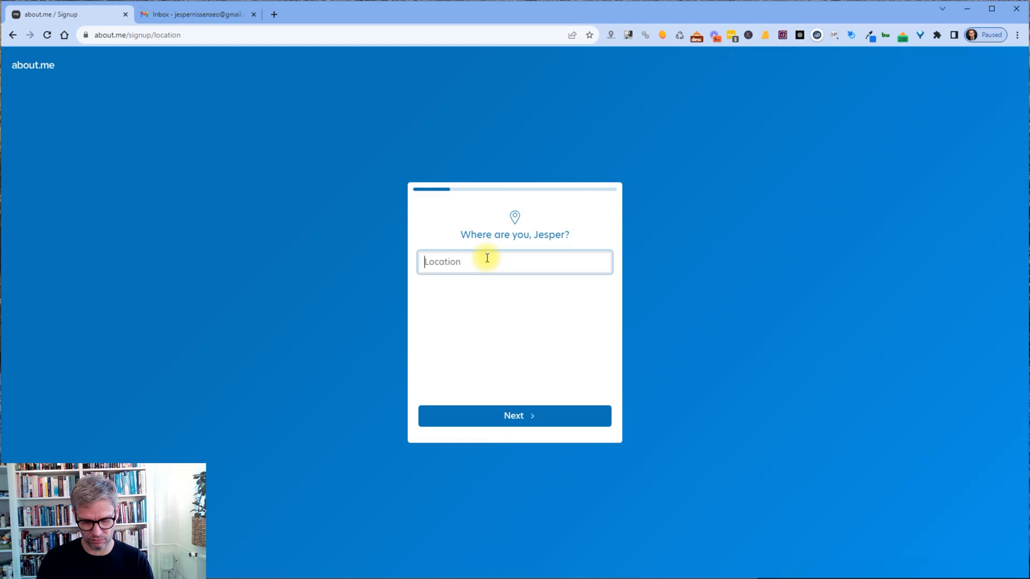
# Set the location to Aalborg and continue to the interests question
pyautogui.write('Aalborg')
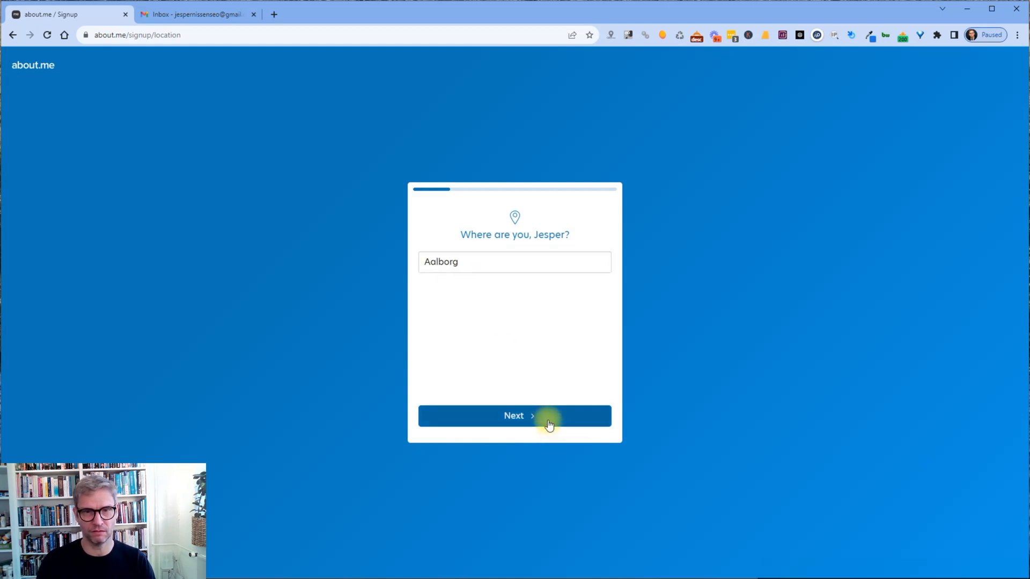
pyautogui.click(514, 415)
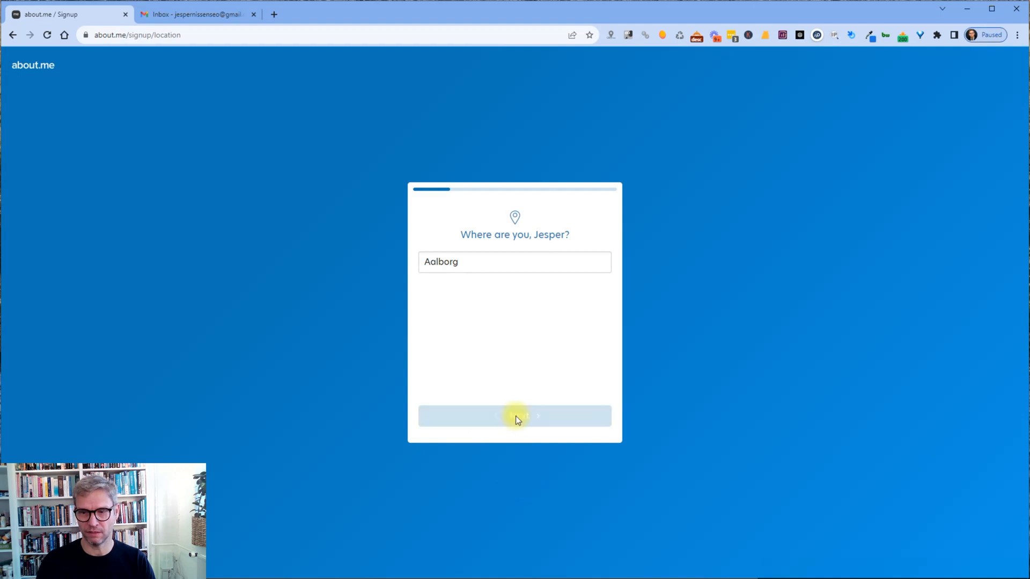
pyautogui.click(514, 416)
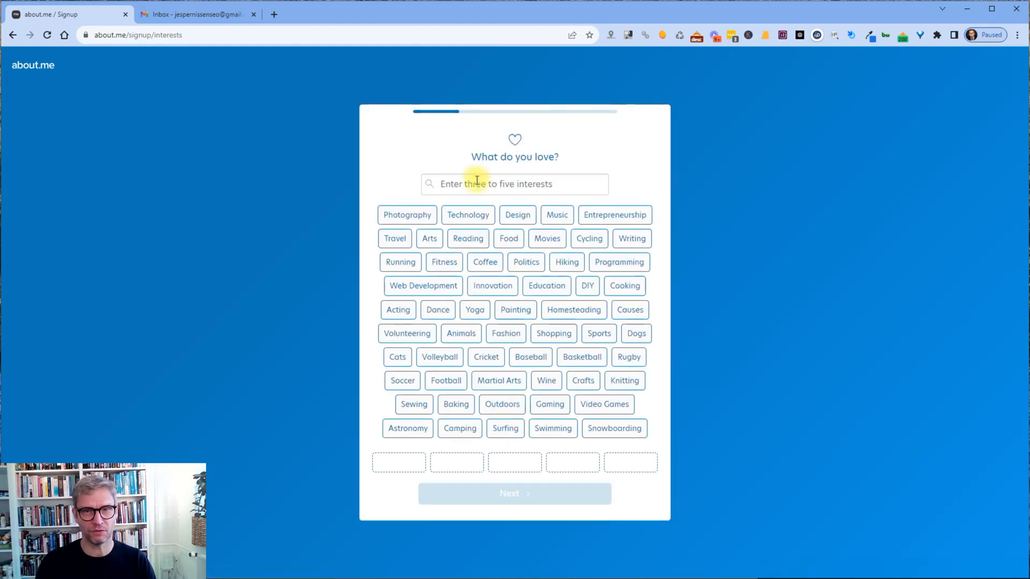
# Choose Music, Entrepreneurship, Reading, Web Development and Innovation as interests and continue
pyautogui.click(556, 214)
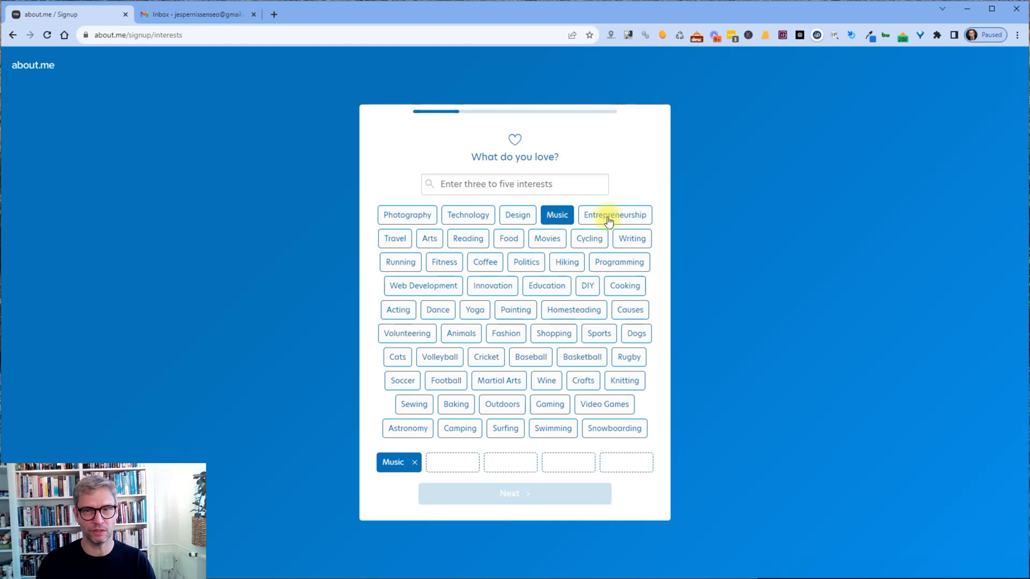
pyautogui.click(614, 214)
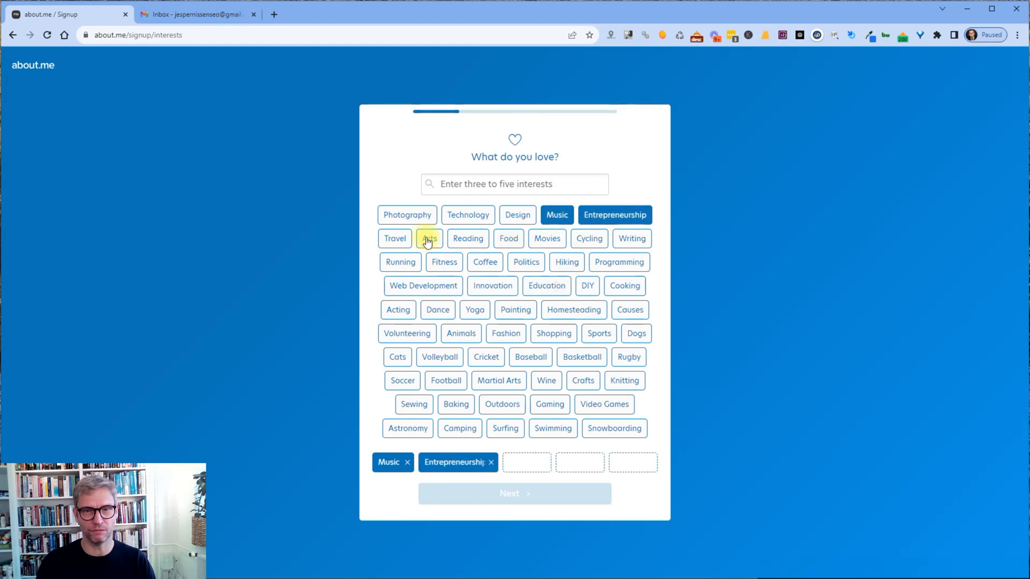
pyautogui.click(467, 238)
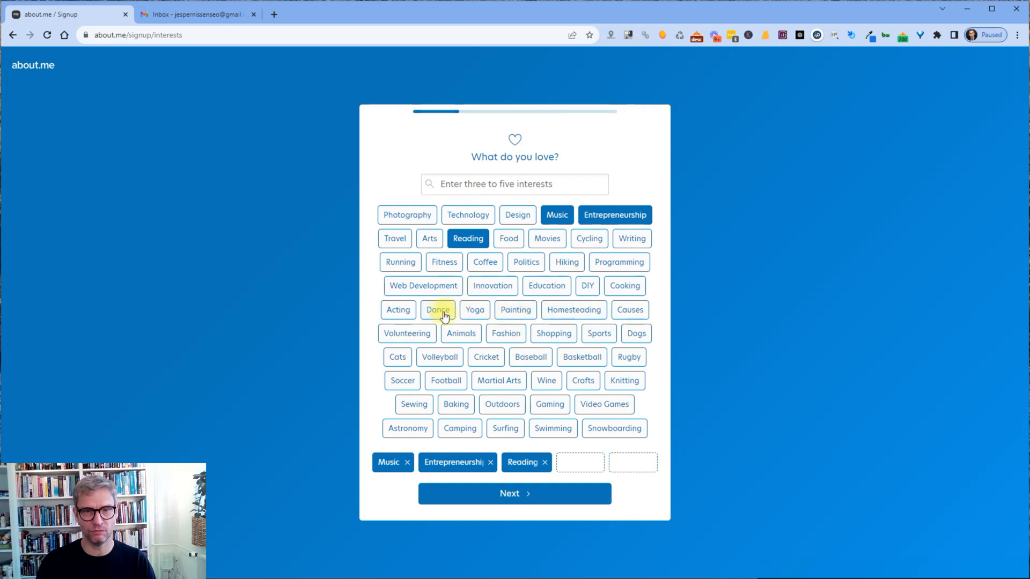
pyautogui.click(423, 284)
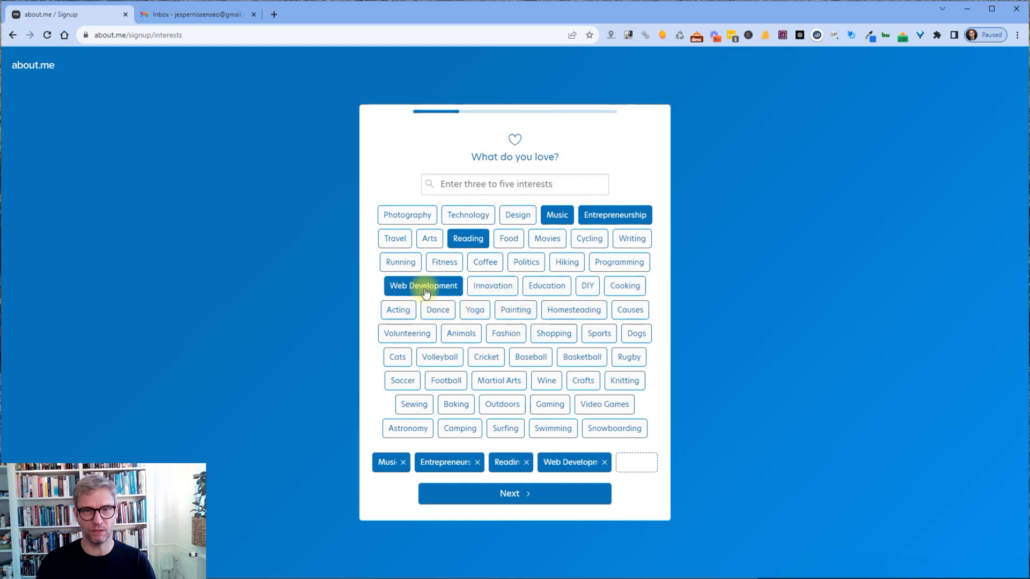
pyautogui.click(492, 286)
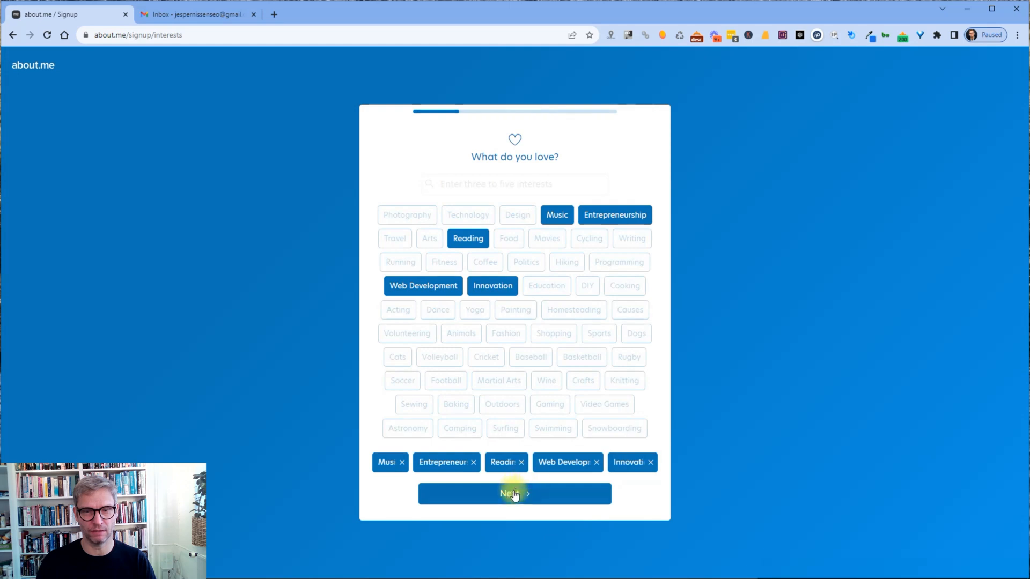
pyautogui.click(514, 494)
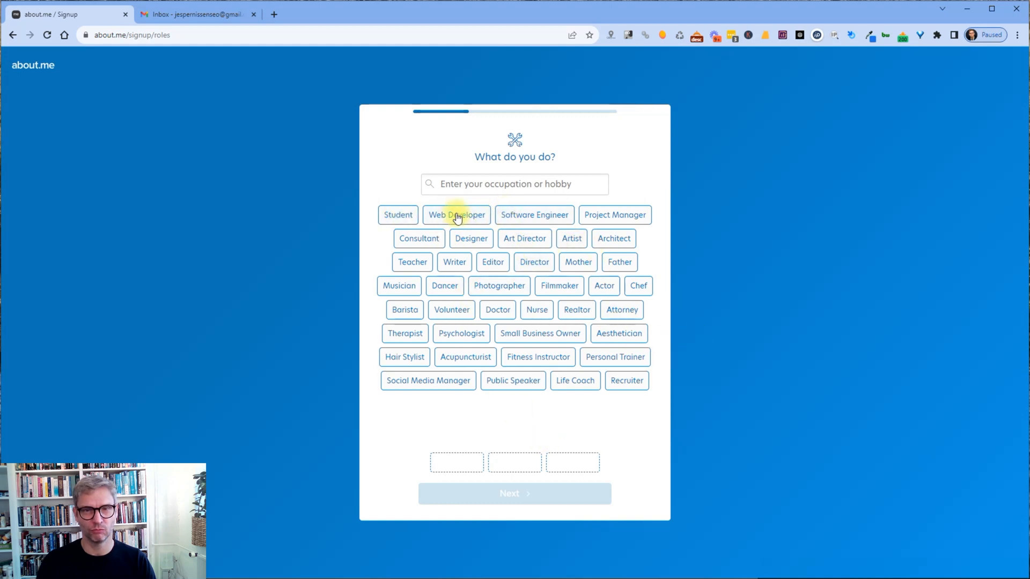
# Choose Web Developer, Software Engineer and Writer as occupations and continue
pyautogui.click(456, 215)
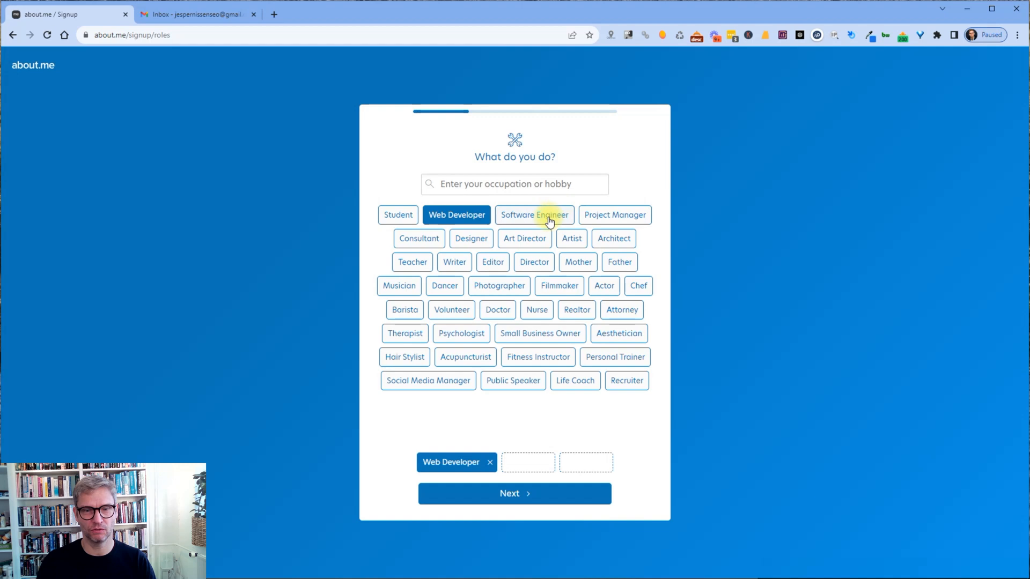
pyautogui.click(534, 214)
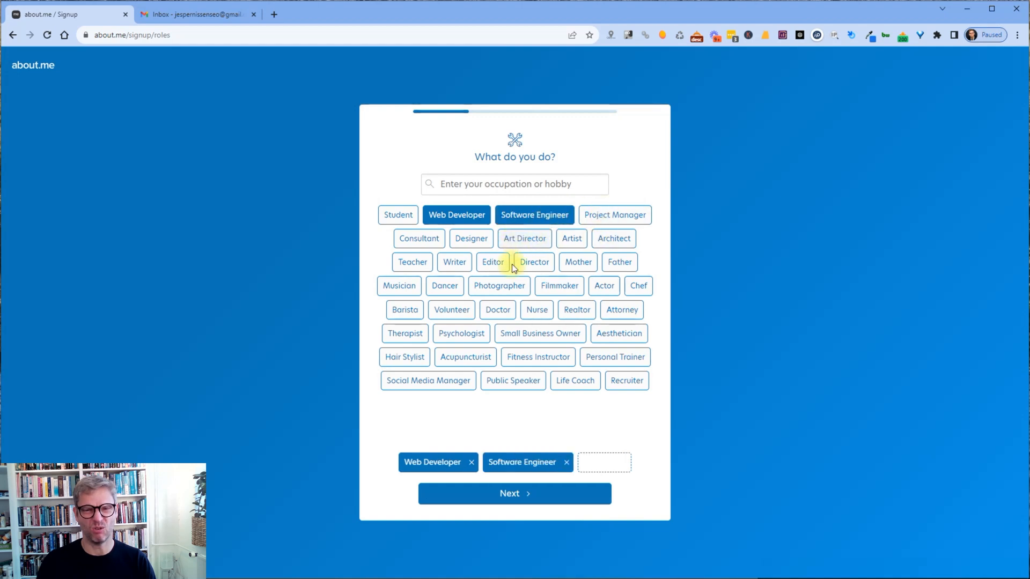
pyautogui.click(454, 262)
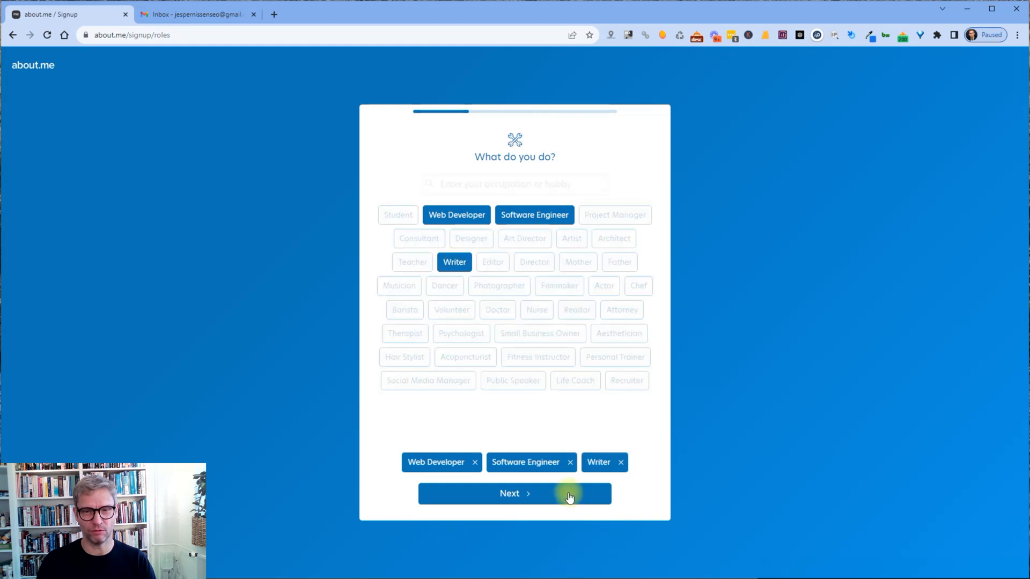
pyautogui.click(514, 493)
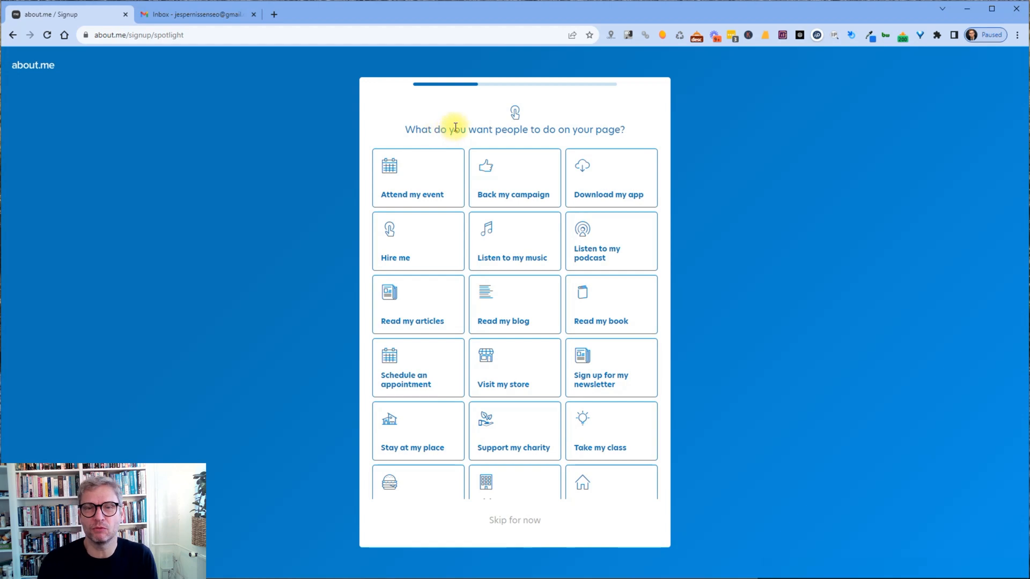
pyautogui.moveTo(568, 188)
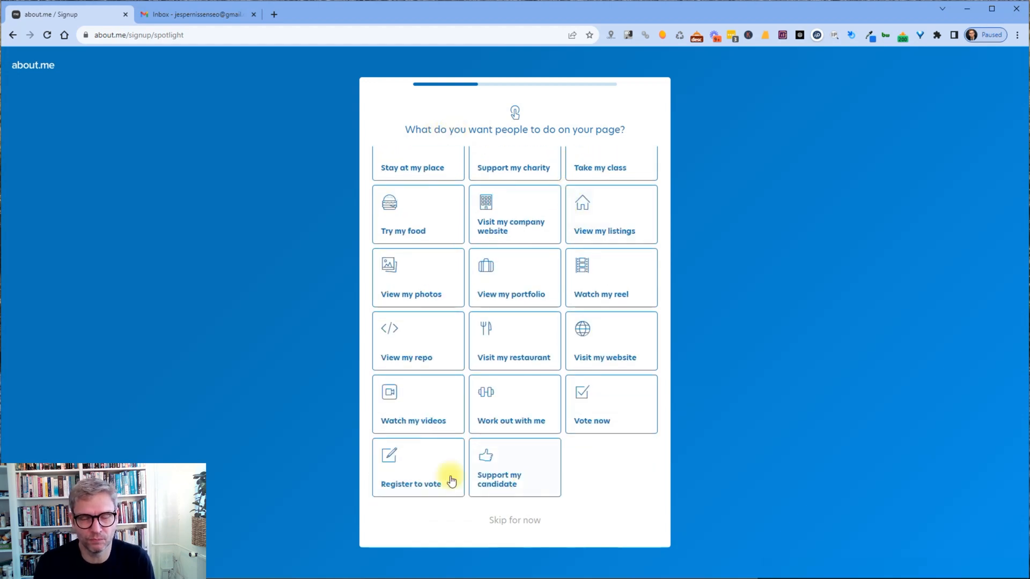
pyautogui.moveTo(521, 485)
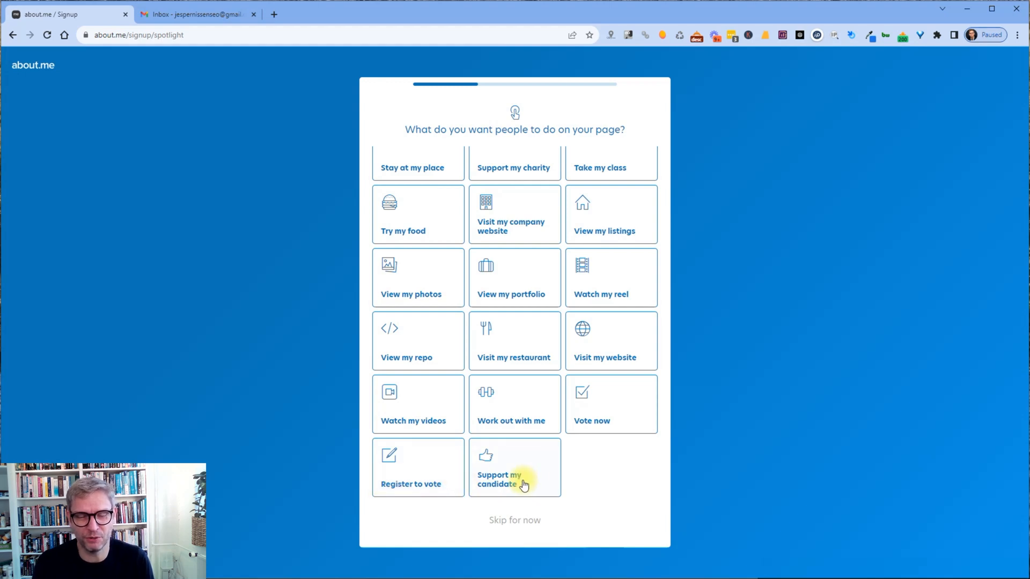
pyautogui.moveTo(430, 401)
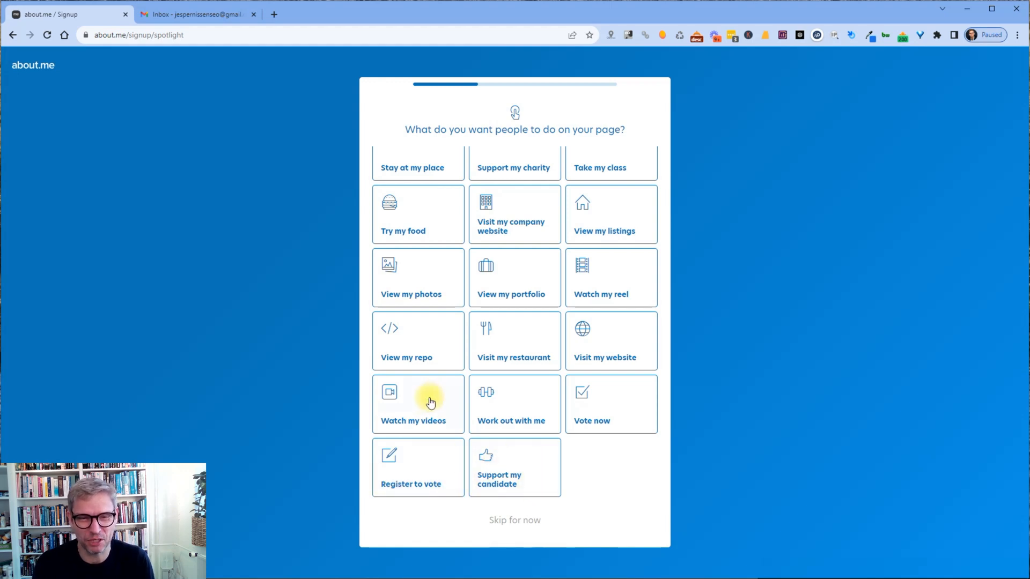
# Choose 'Visit my website' as what visitors should do
pyautogui.click(603, 341)
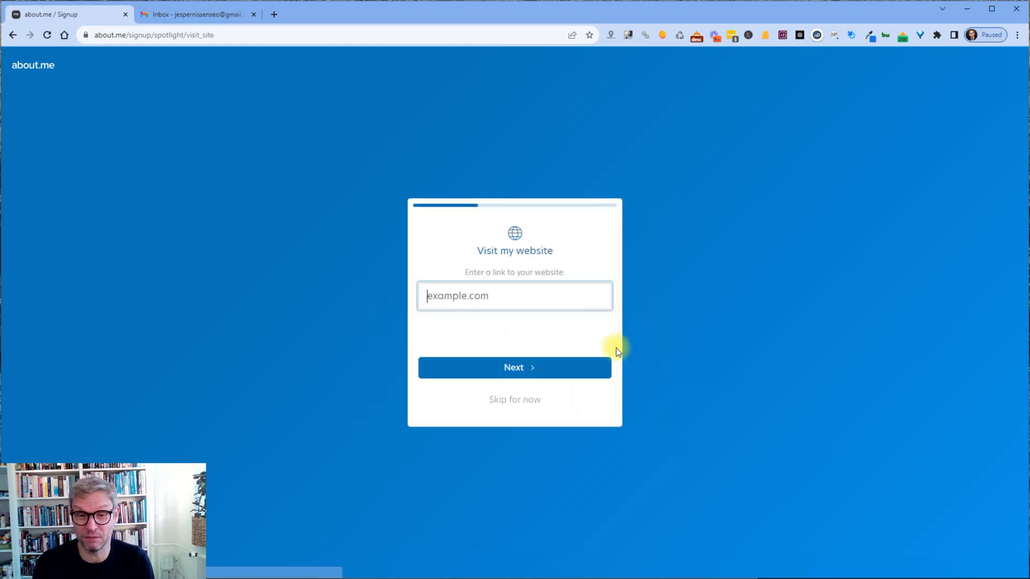
pyautogui.write('https:/')
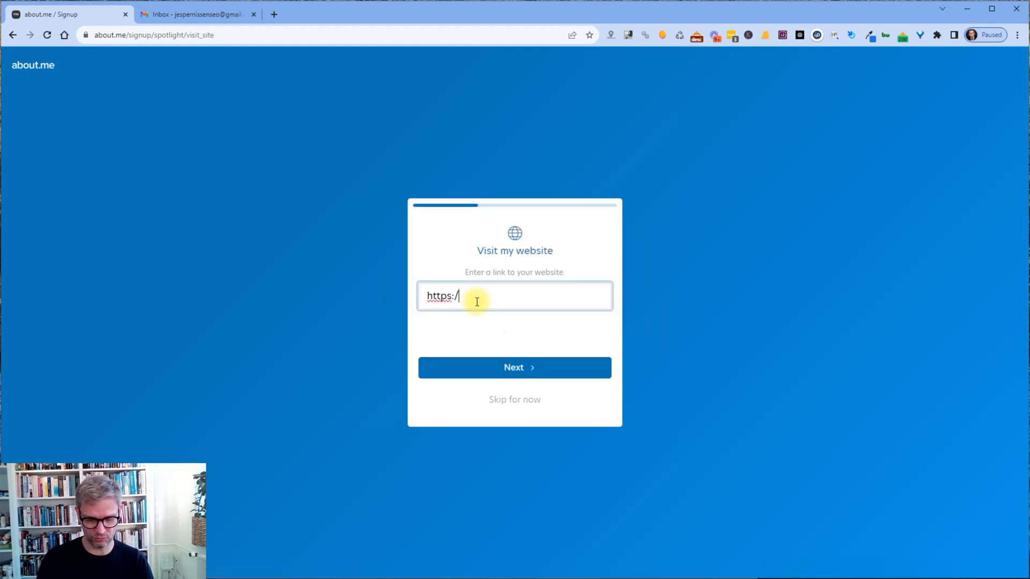
pyautogui.write('jespernissen.com')
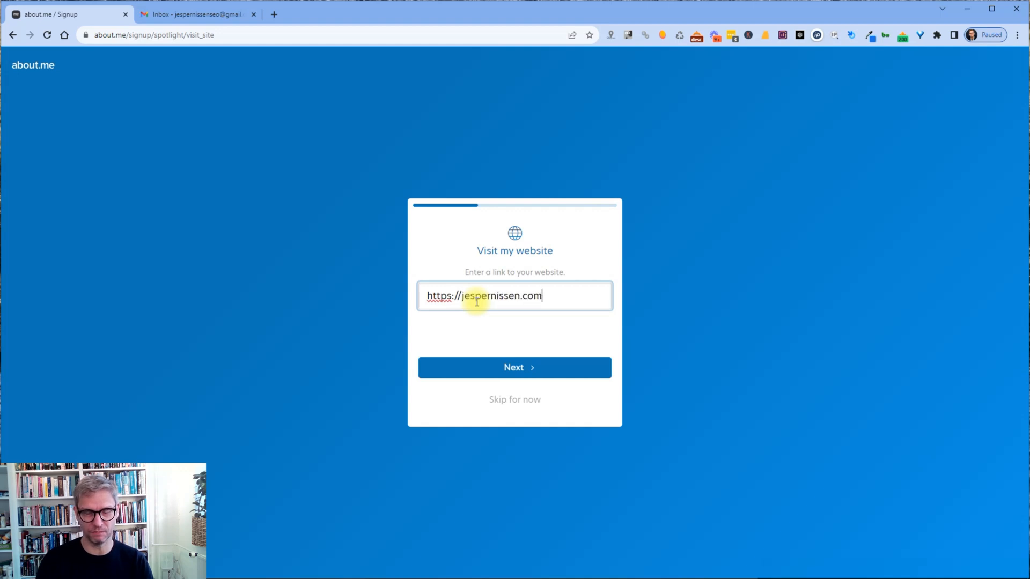
pyautogui.click(514, 367)
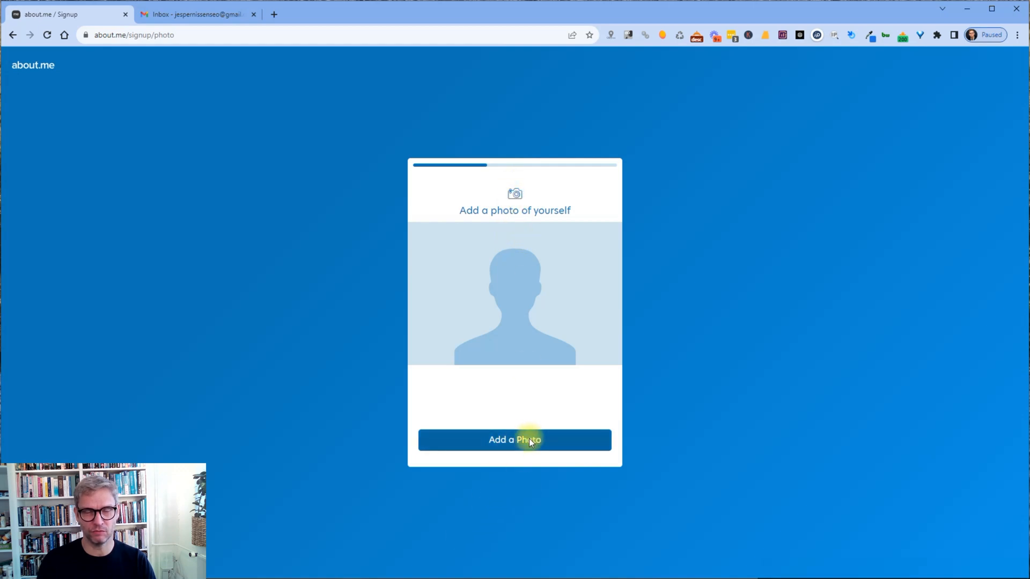
# Upload the SEO logo as the profile photo, keep the first design and continue
pyautogui.click(515, 439)
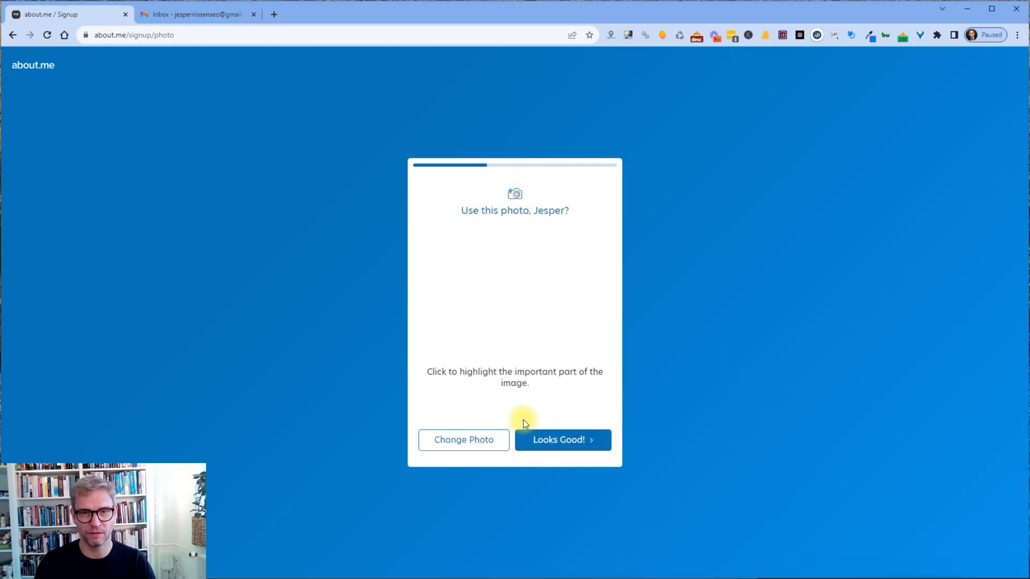
pyautogui.click(562, 440)
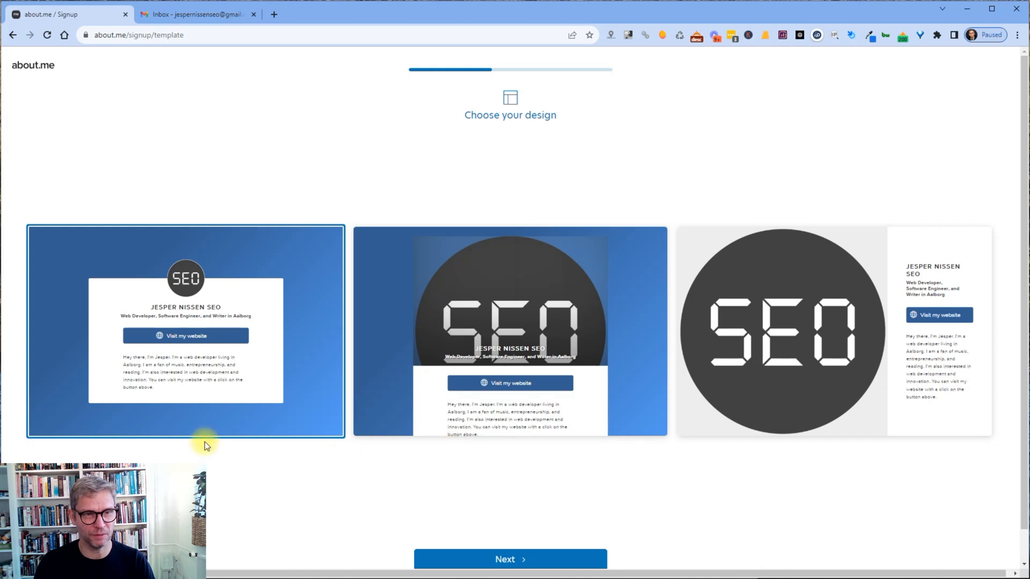
pyautogui.moveTo(522, 571)
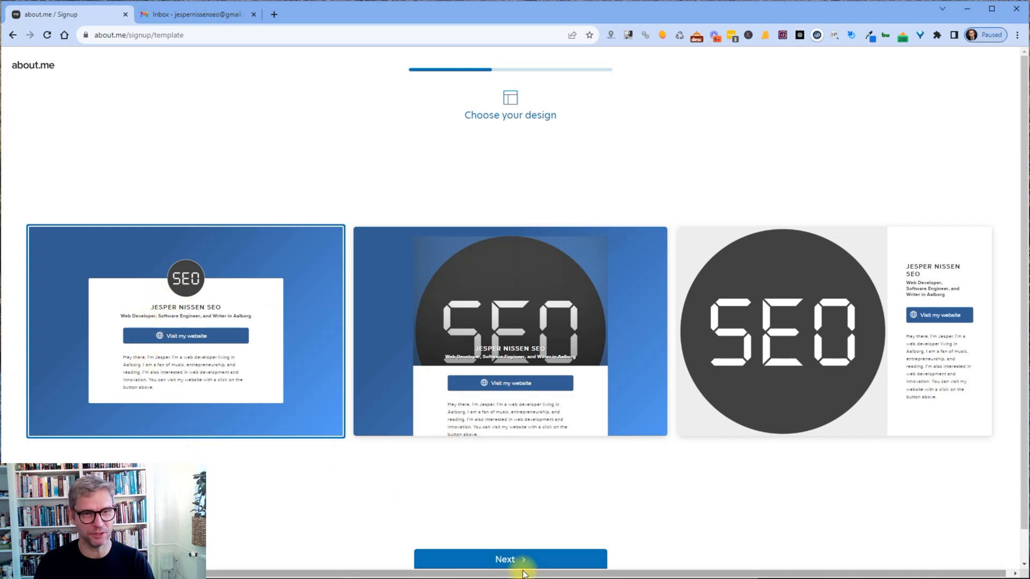
pyautogui.click(509, 559)
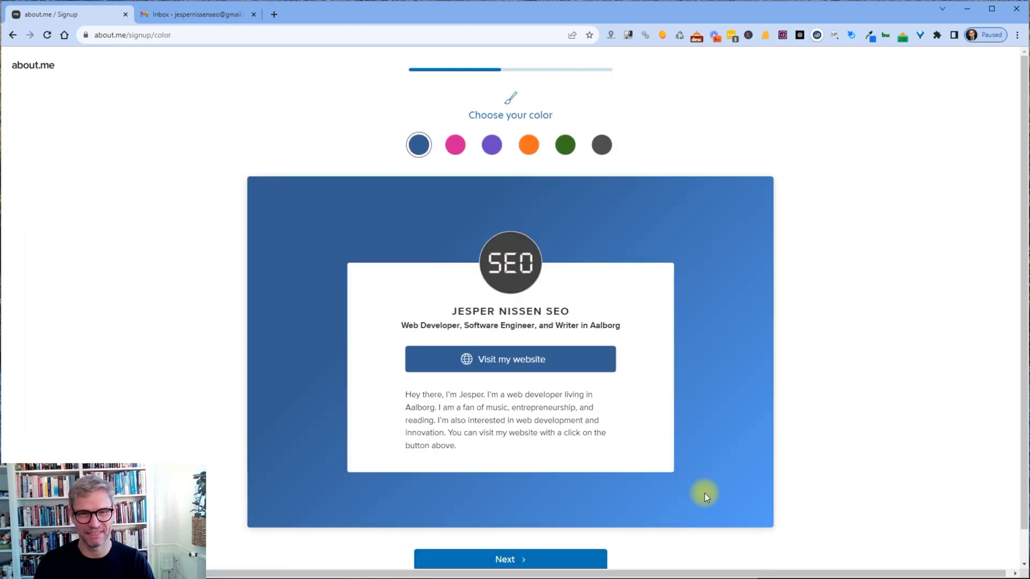
pyautogui.moveTo(664, 493)
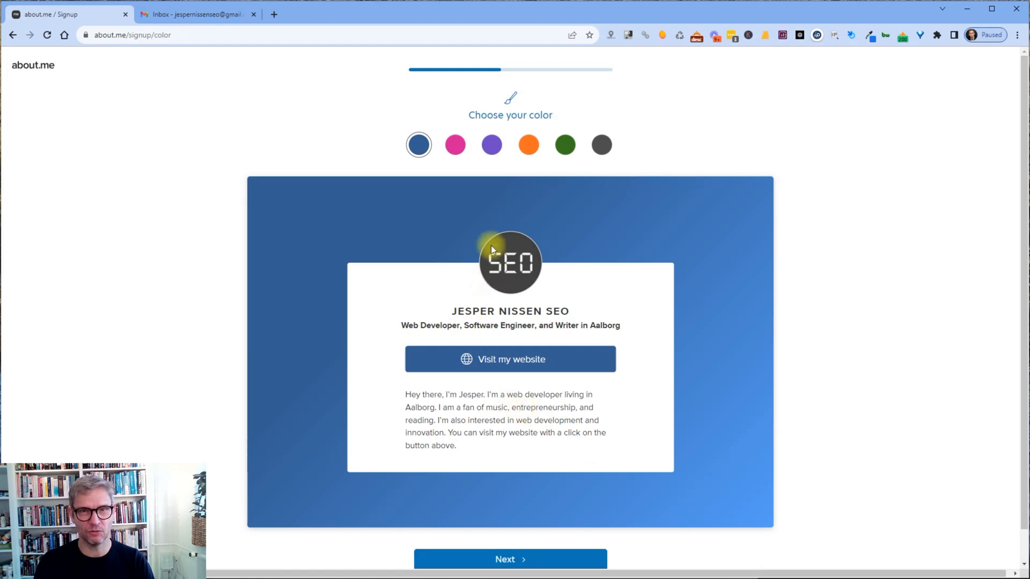
# Pick orange as the page colour and continue with a free page
pyautogui.click(527, 145)
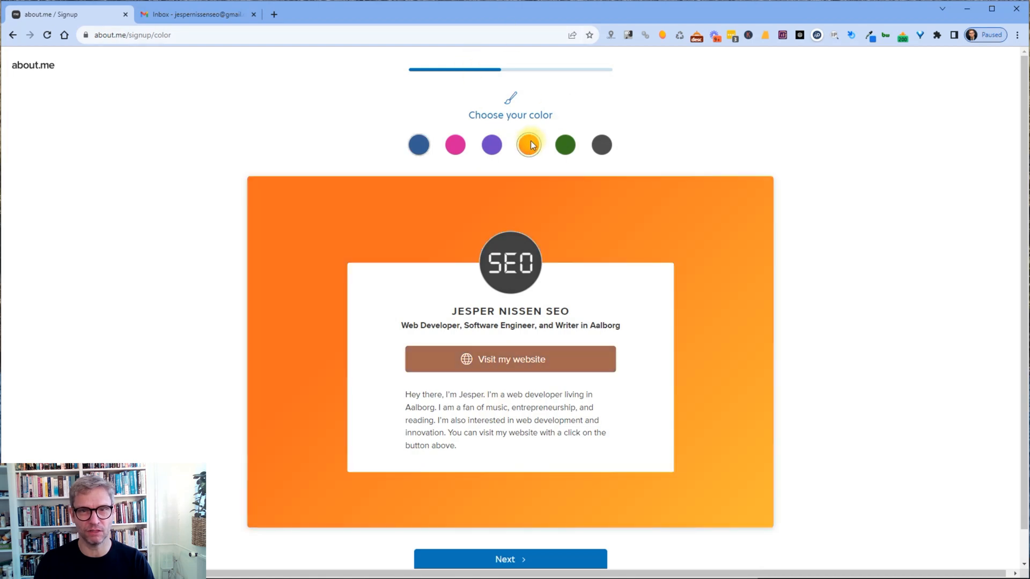
pyautogui.click(509, 559)
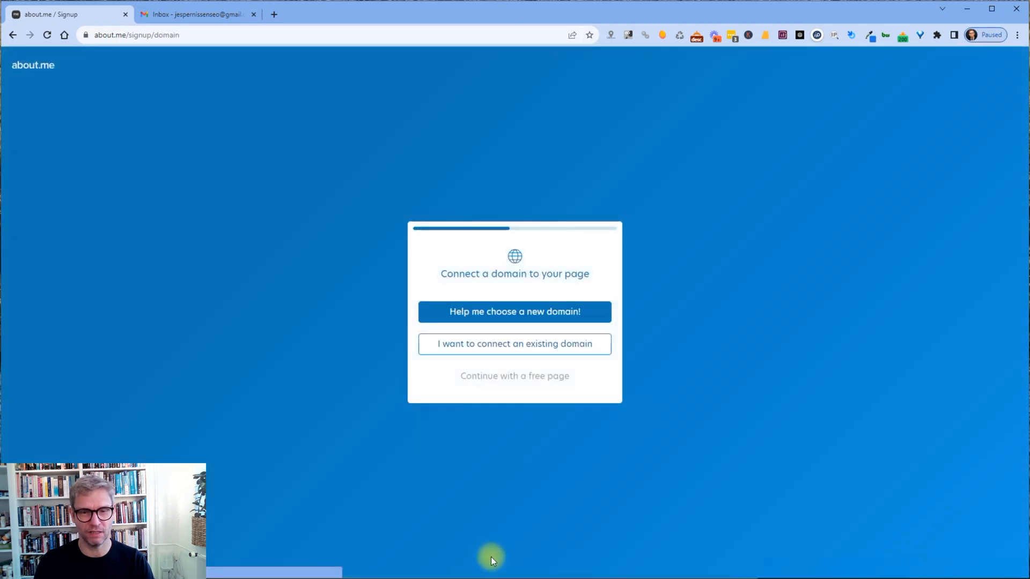
pyautogui.moveTo(523, 375)
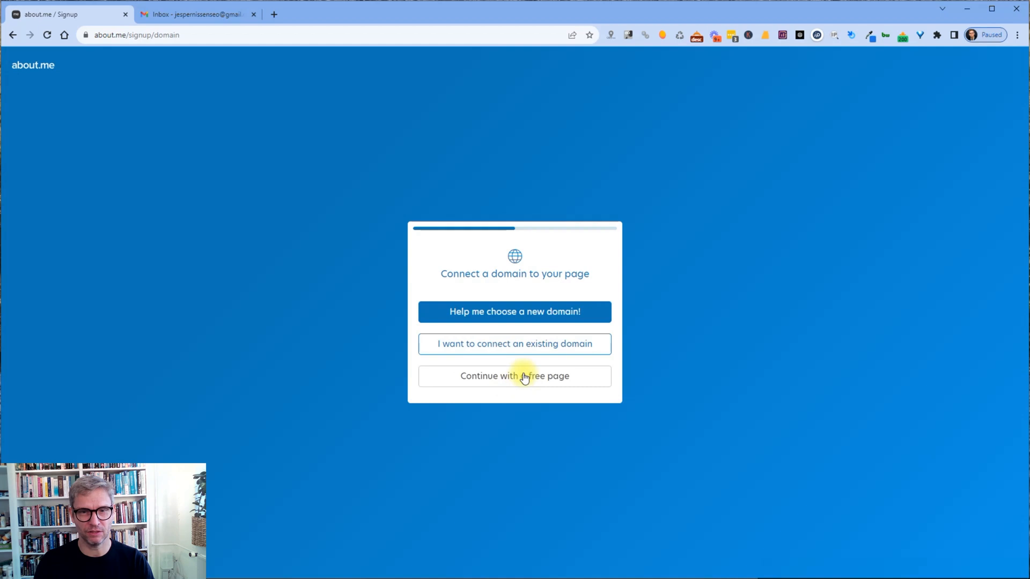
pyautogui.click(514, 375)
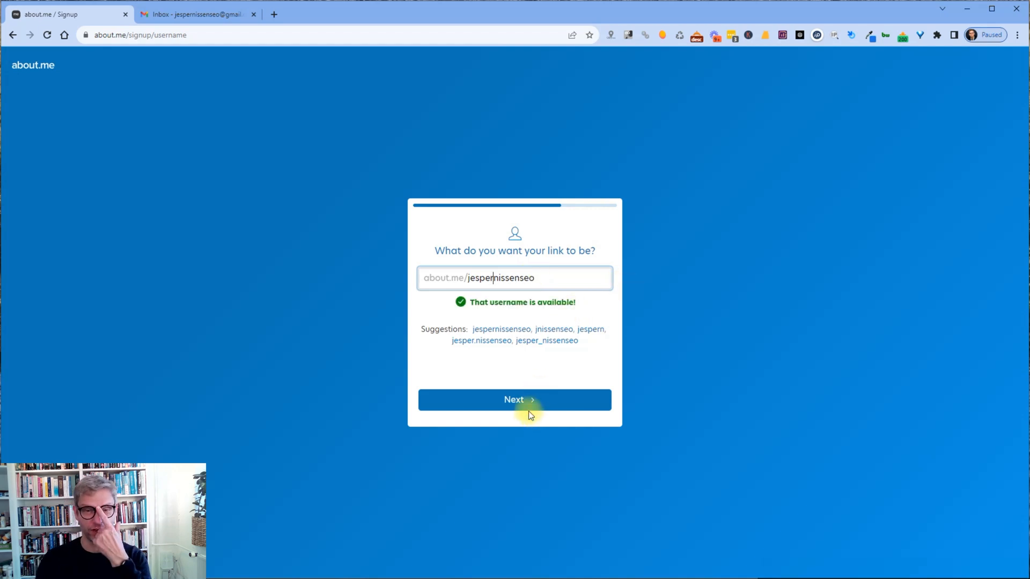
# Confirm the available page link and reach the robot check
pyautogui.click(514, 399)
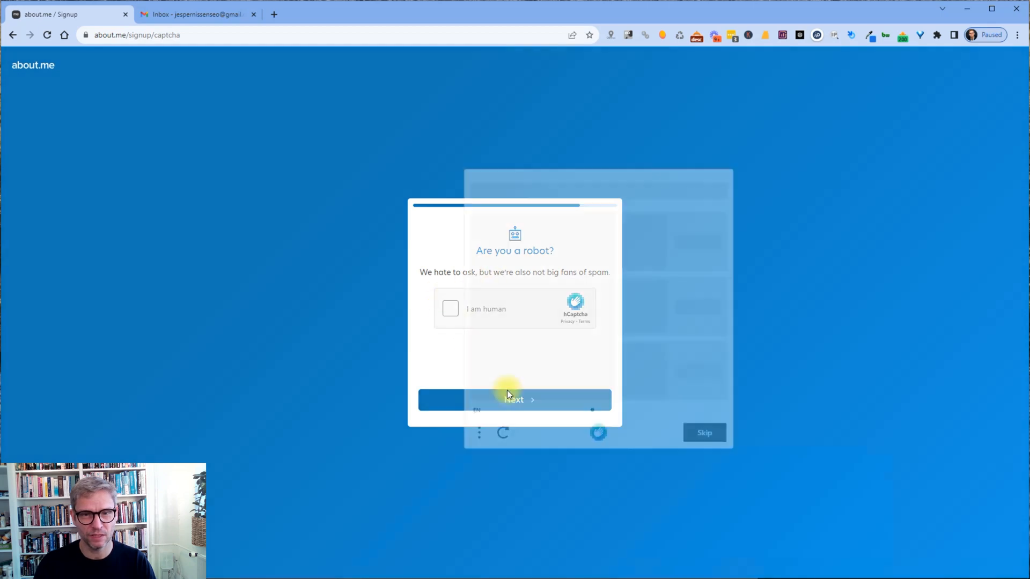
# Solve the hCaptcha with Bedroom, Kitchen, Kitchen, verify, and continue to page-almost-ready
pyautogui.click(451, 309)
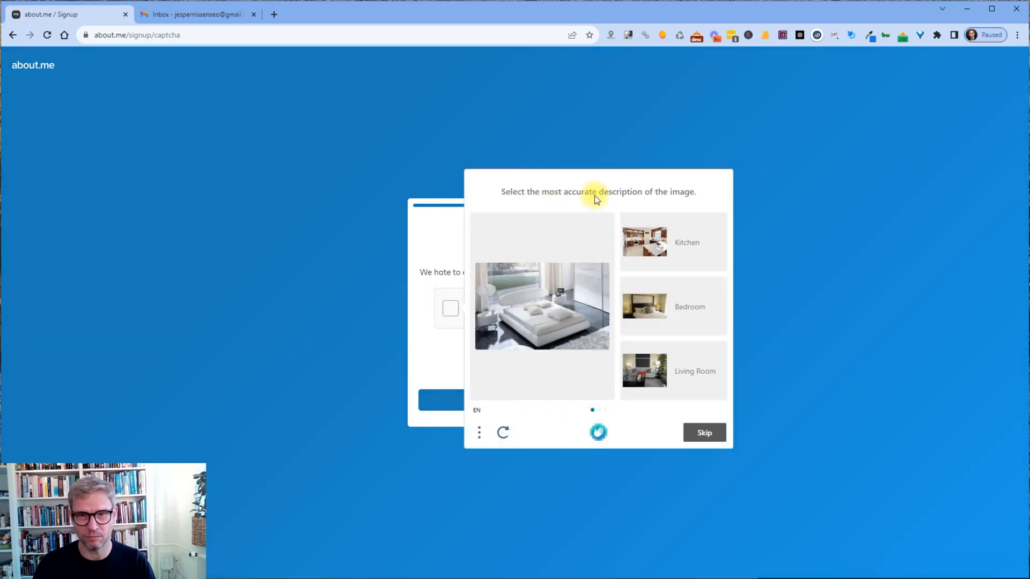
pyautogui.moveTo(508, 347)
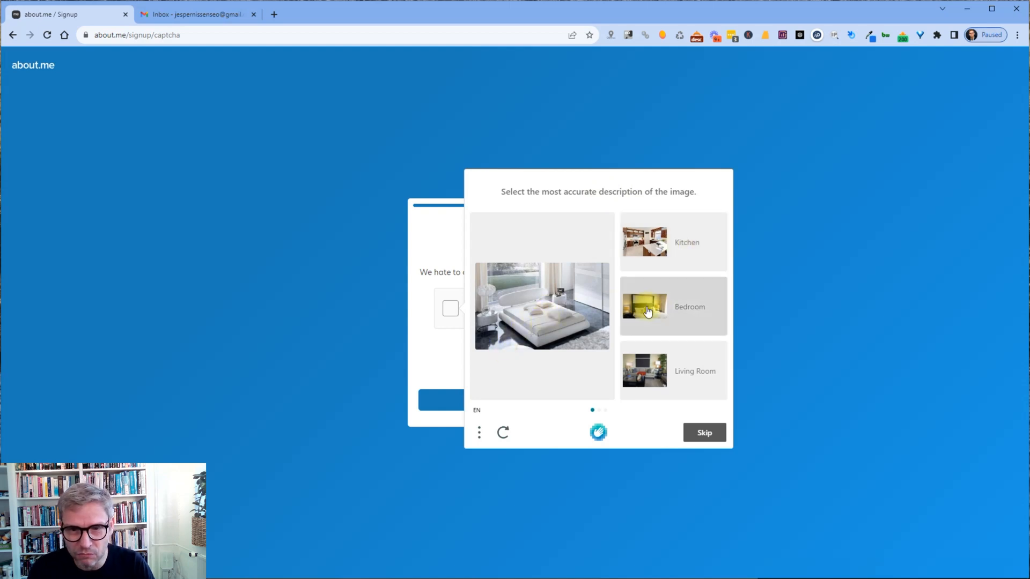
pyautogui.click(672, 306)
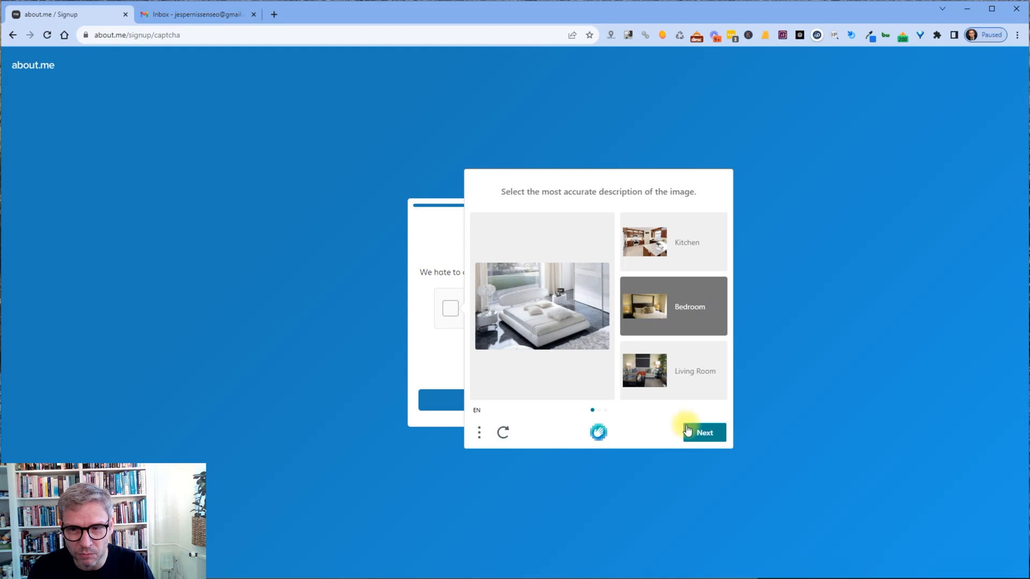
pyautogui.click(703, 433)
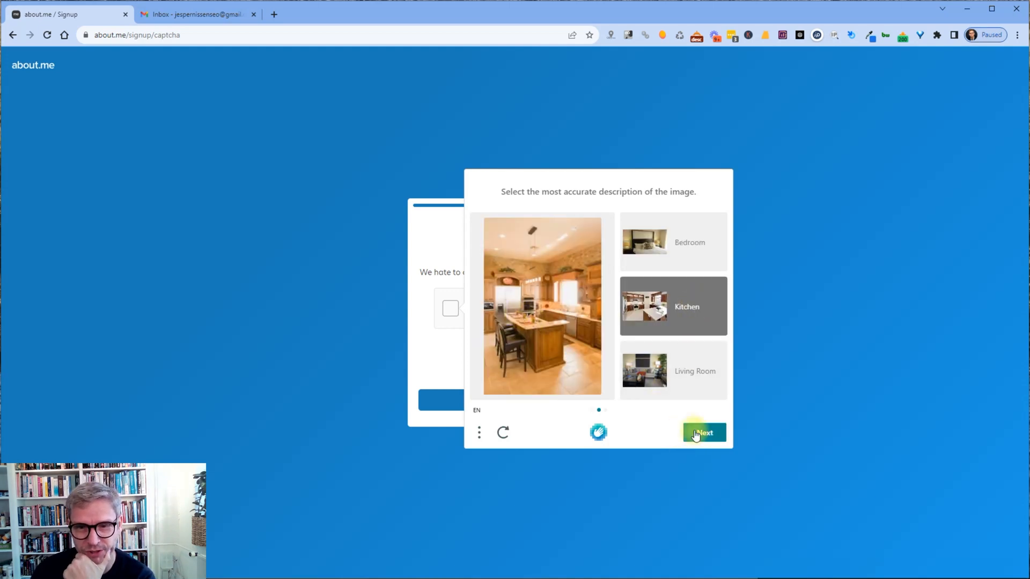
pyautogui.click(703, 433)
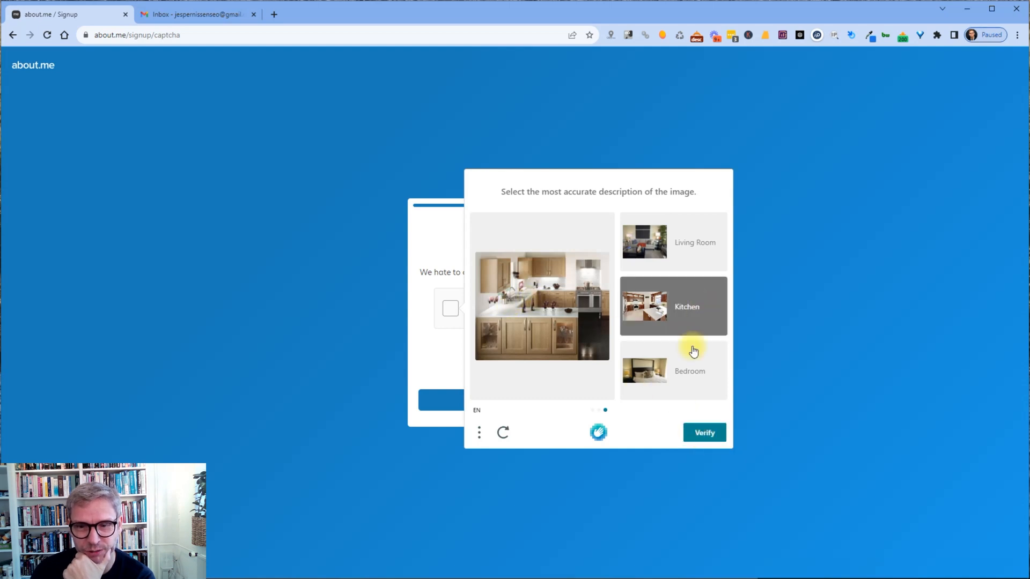
pyautogui.click(703, 433)
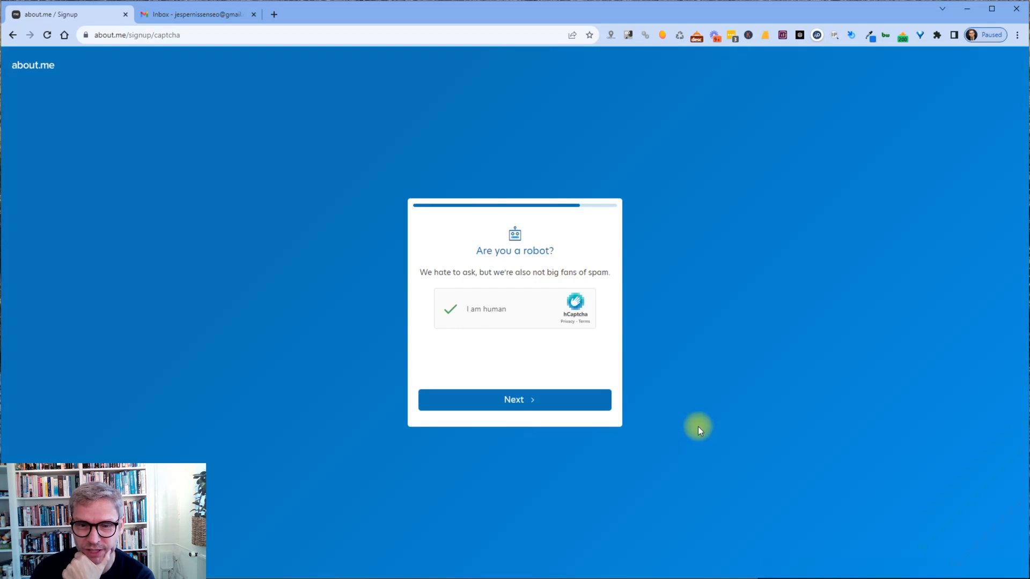
pyautogui.click(515, 399)
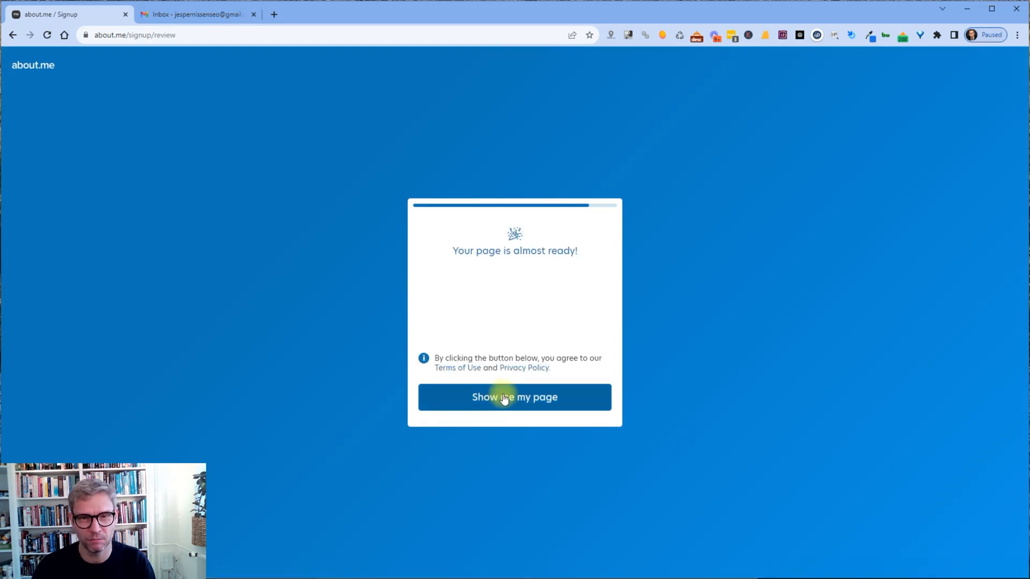
# Accept the terms via 'Show me my page' and open the live profile at about.me/jespernissenseo
pyautogui.click(515, 397)
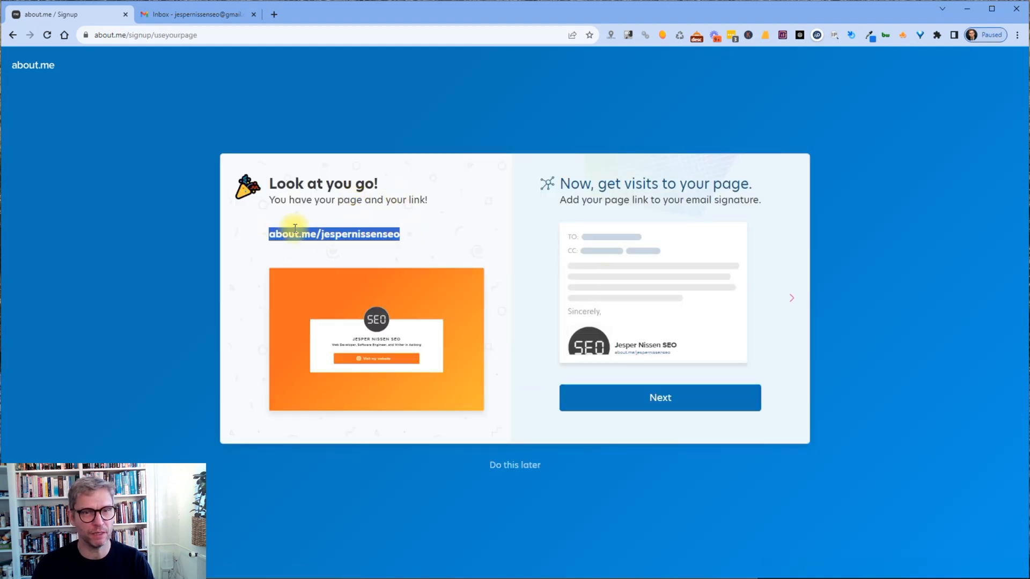
pyautogui.click(334, 234)
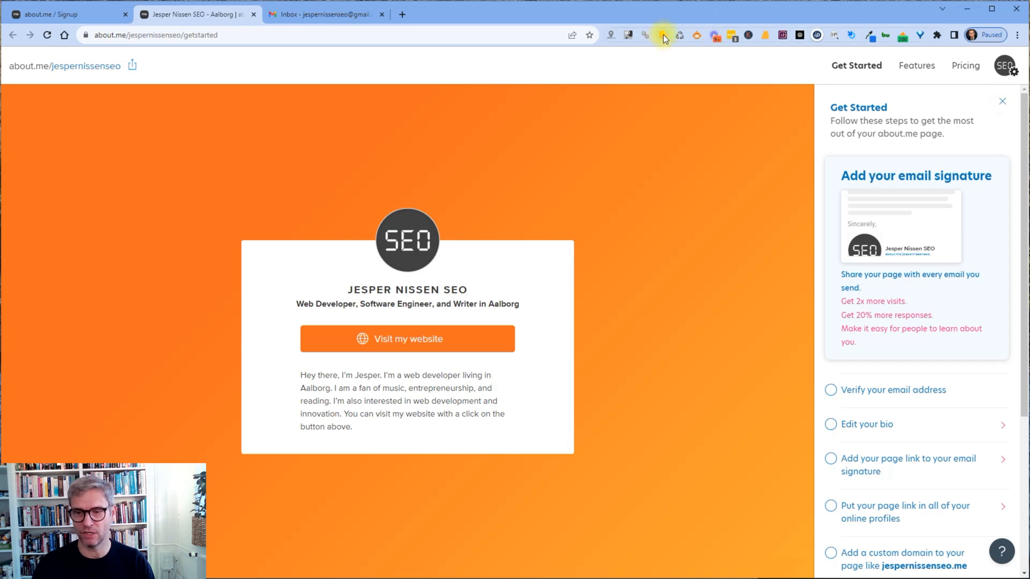
pyautogui.moveTo(662, 36)
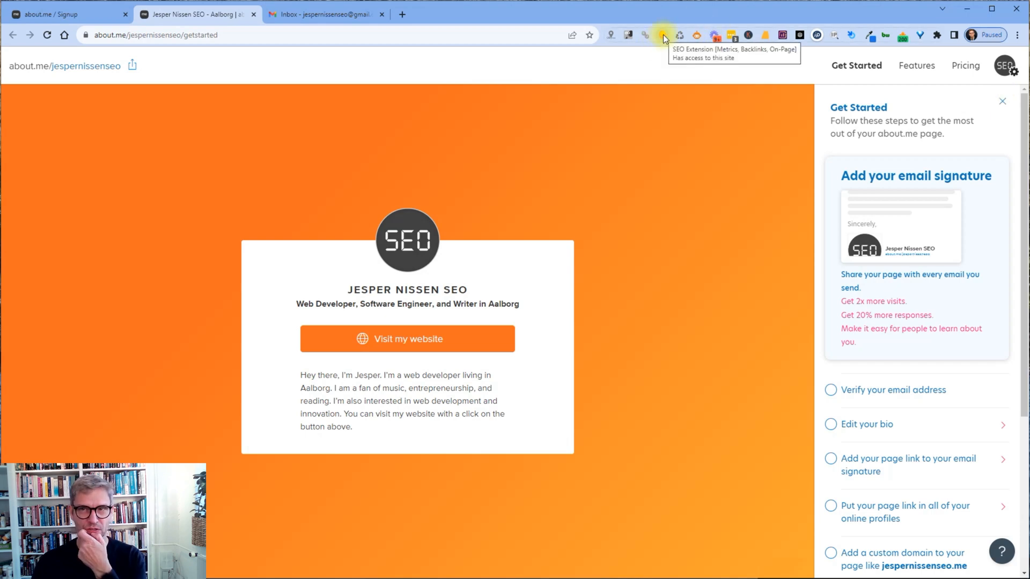
# Check about.me in Mangools: Domain Authority 92, Page Authority 74, then reopen the overview
pyautogui.click(662, 36)
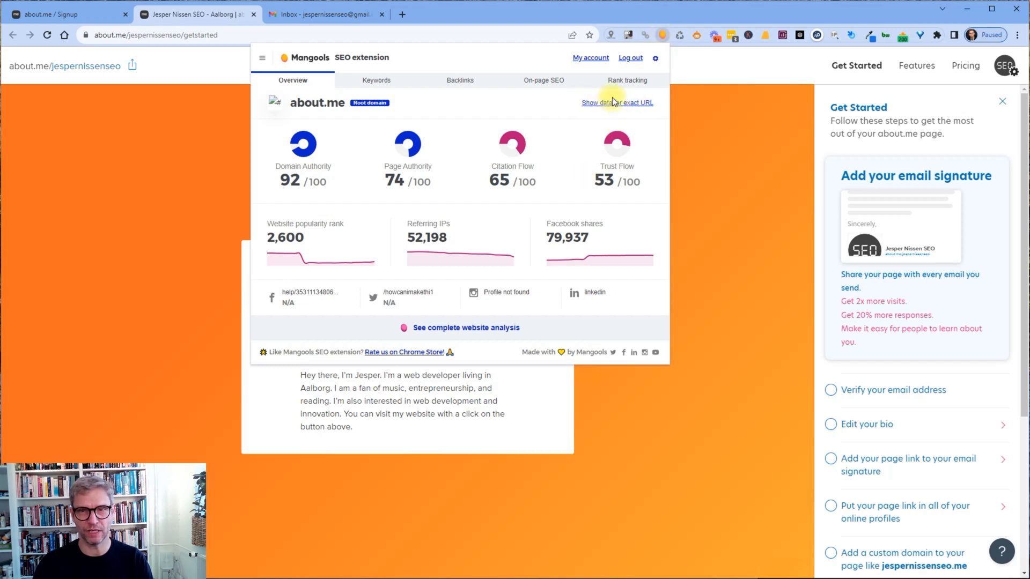
pyautogui.click(616, 102)
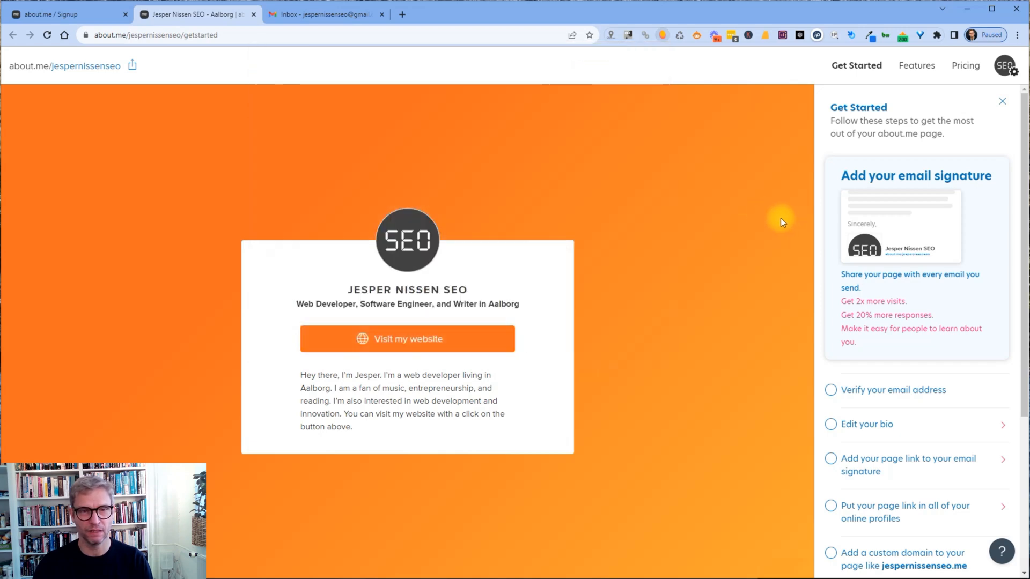
pyautogui.moveTo(660, 45)
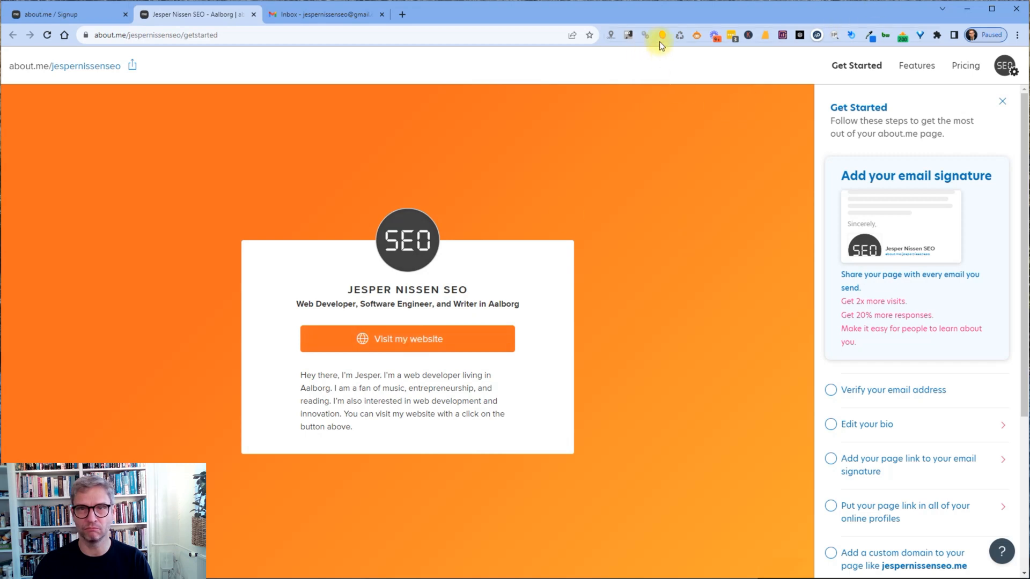
pyautogui.click(644, 35)
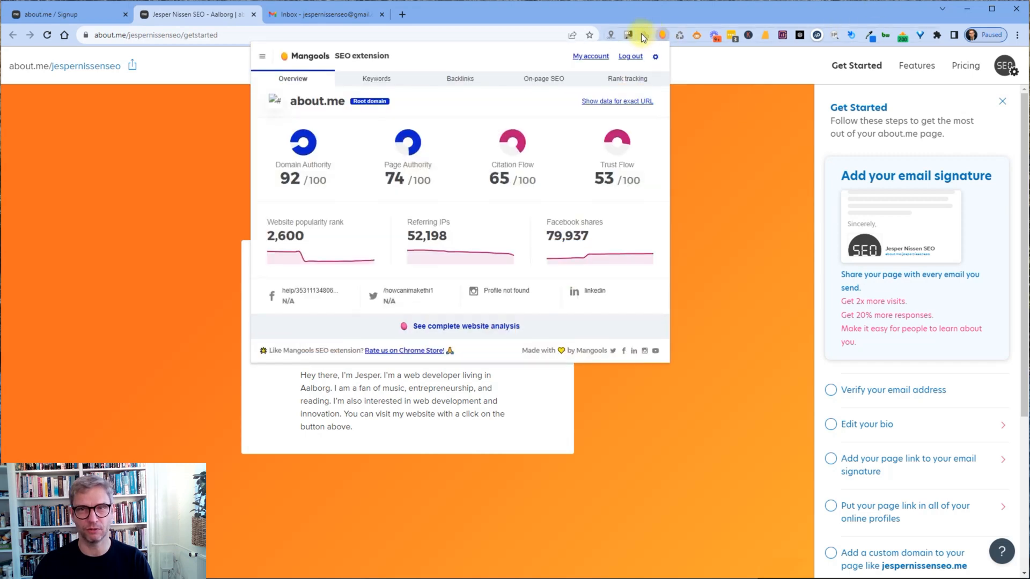
# Dismiss the Mangools popup, leaving the orange profile page showing alone
pyautogui.click(628, 35)
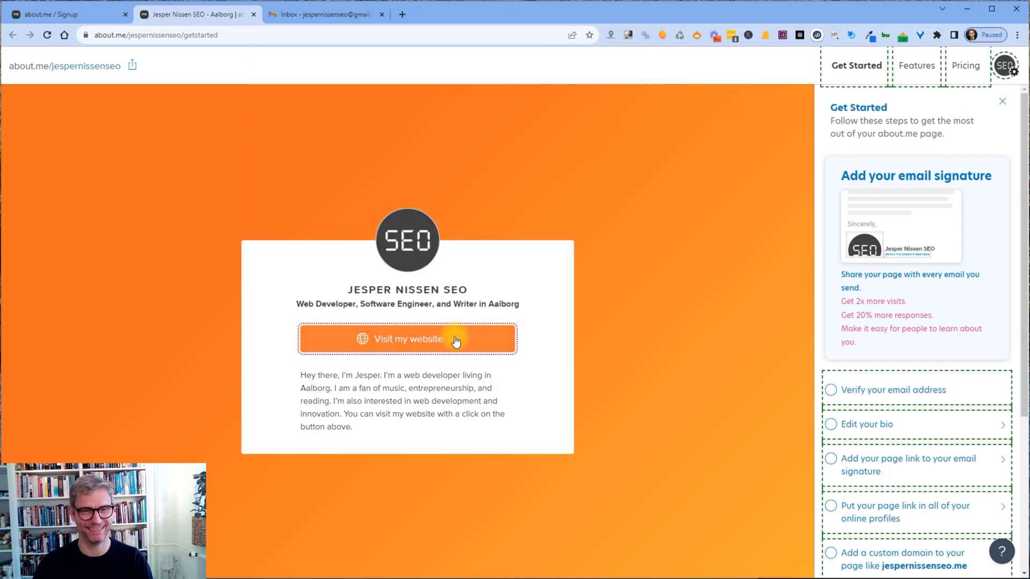
pyautogui.moveTo(754, 378)
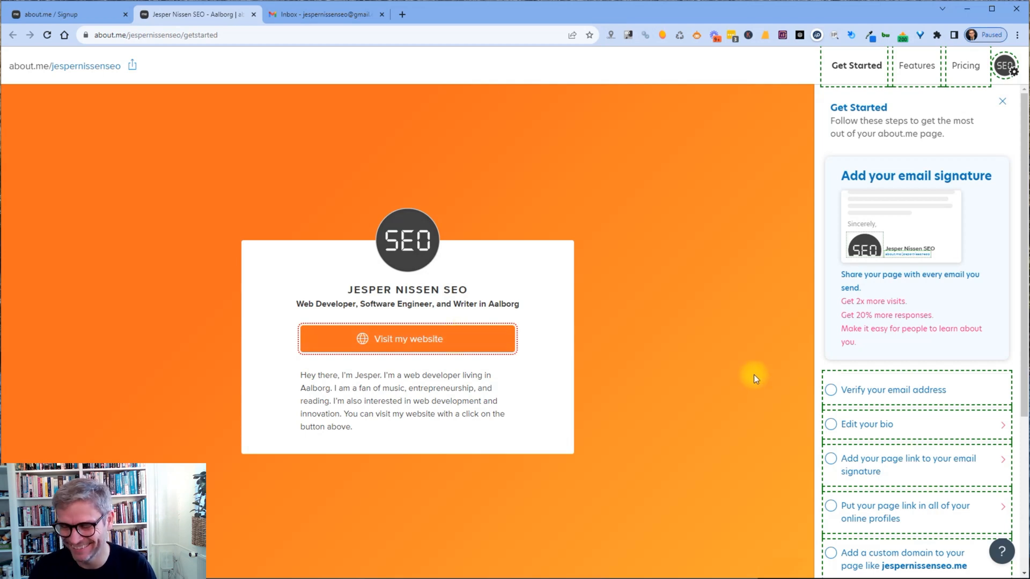
pyautogui.moveTo(742, 399)
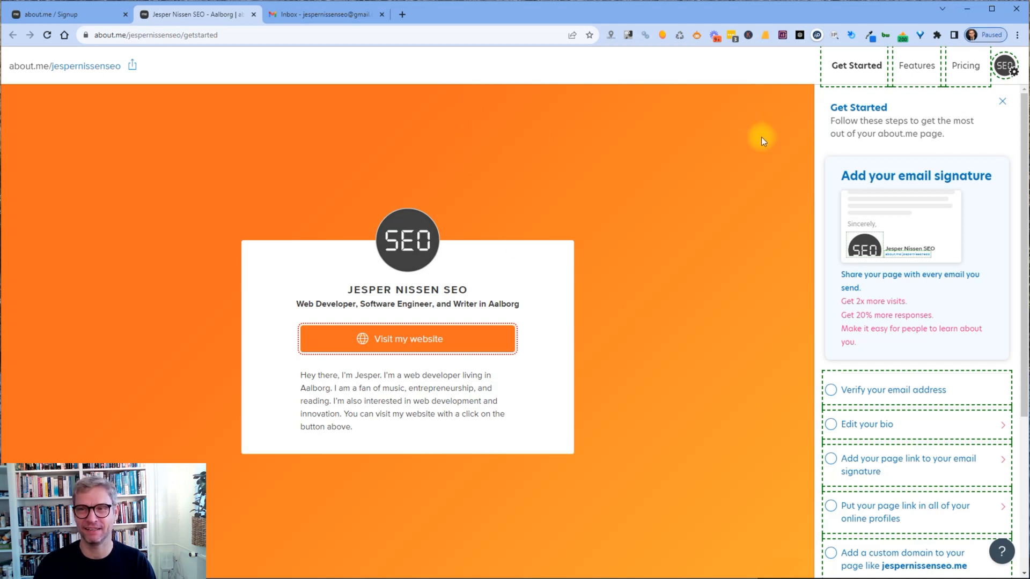
pyautogui.moveTo(635, 73)
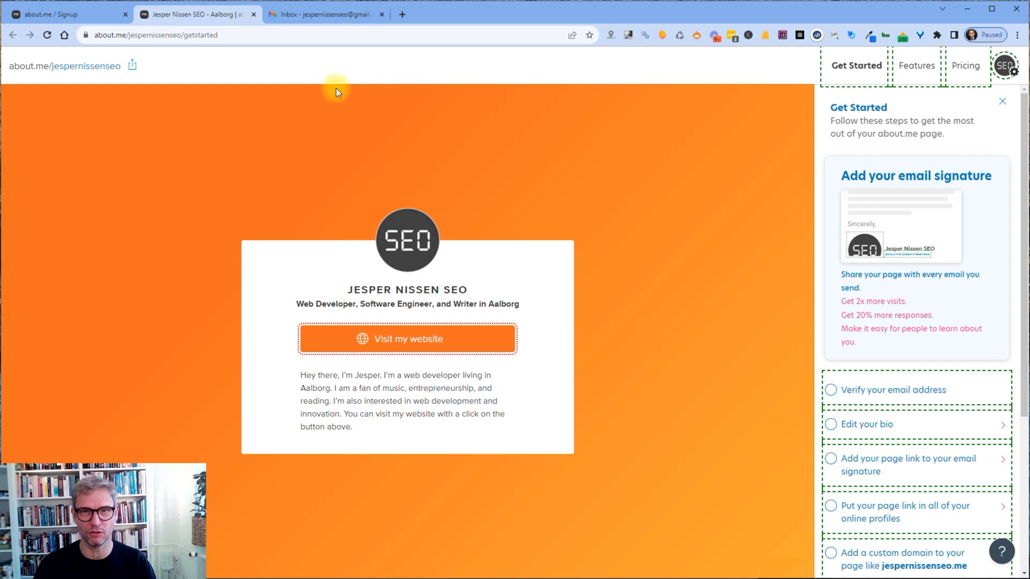
pyautogui.moveTo(1020, 128)
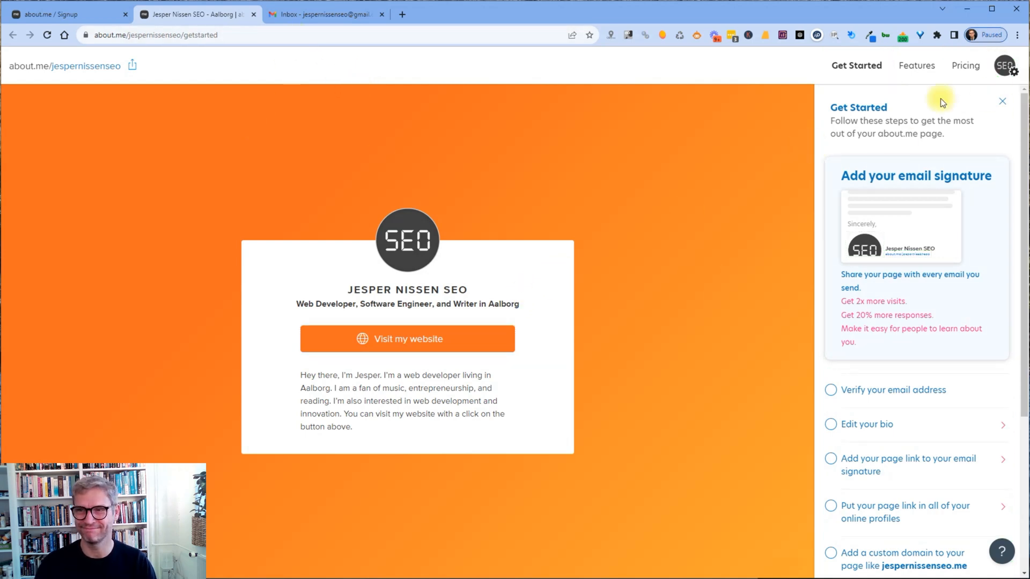
# Add a blank new browser tab beside the profile, signup and inbox tabs
pyautogui.click(1001, 102)
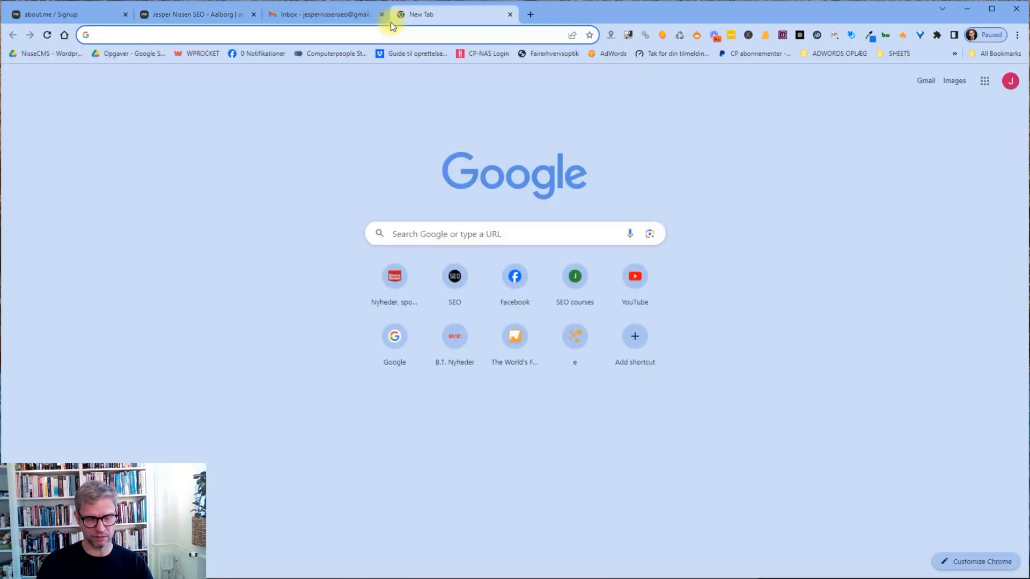
# Load jespernissen.com, copy its About me heading and paragraph, and return to the about.me tab
pyautogui.write('jespernissen.com')
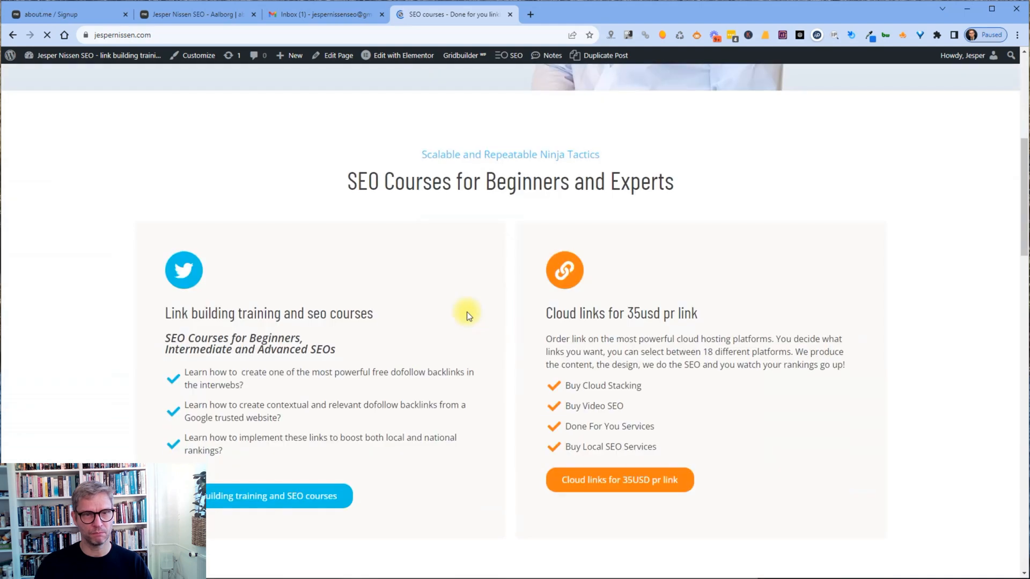
pyautogui.scroll(-3)
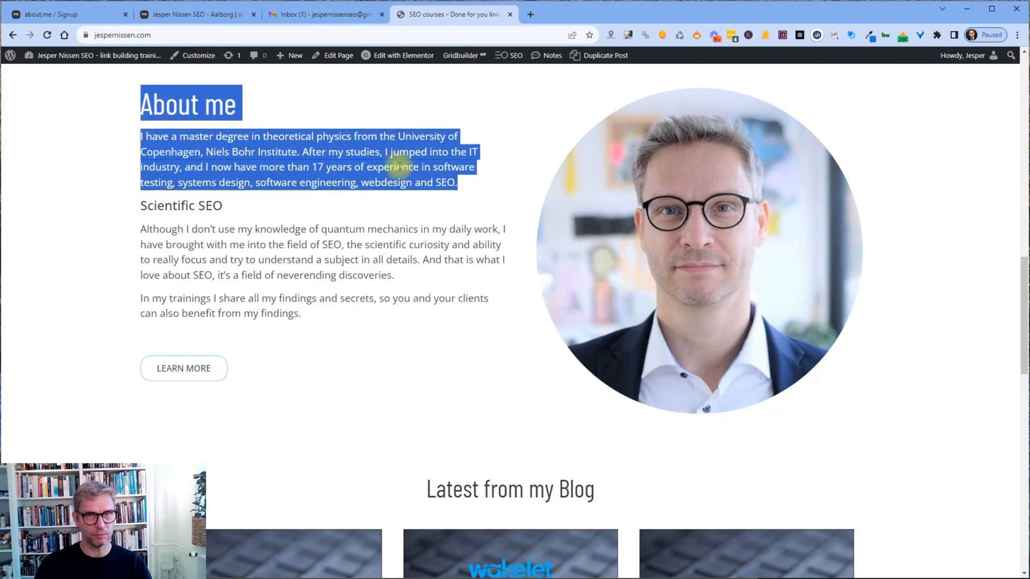
pyautogui.click(197, 14)
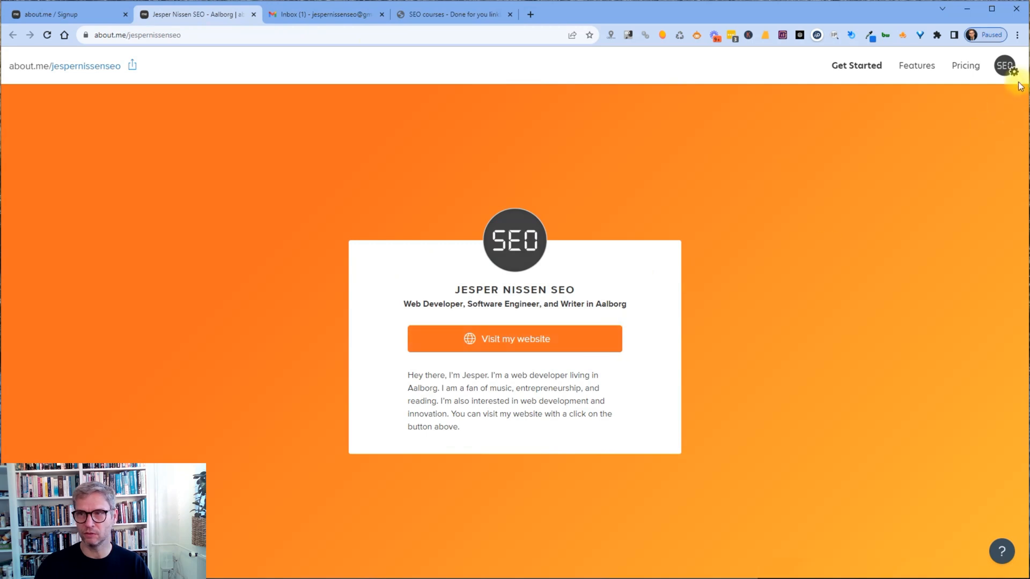
# Replace the default intro in the Bio editor with the pasted About me text and select 'webdesign and SEO'
pyautogui.click(1003, 65)
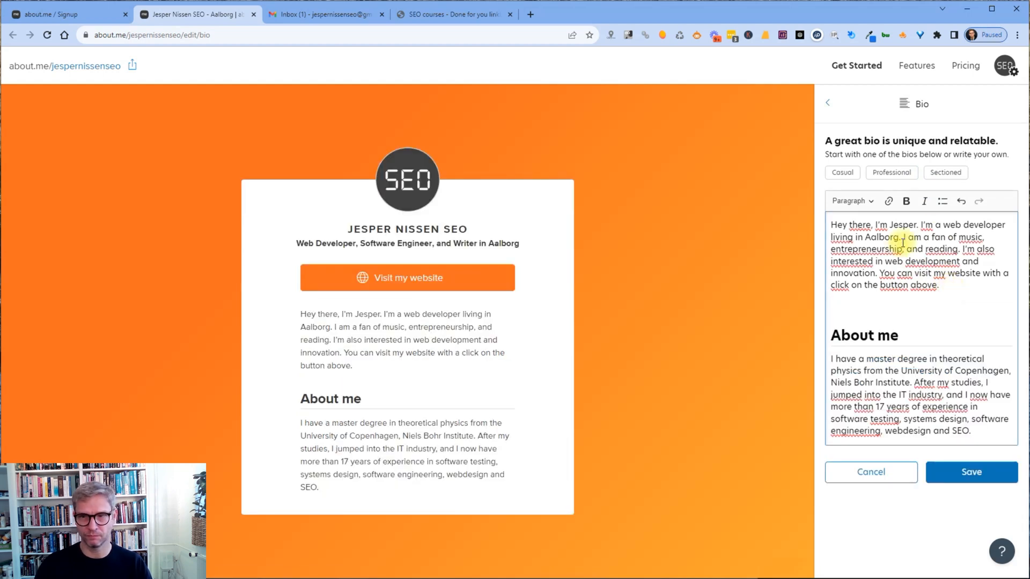
pyautogui.moveTo(903, 237); pyautogui.dragTo(938, 284)
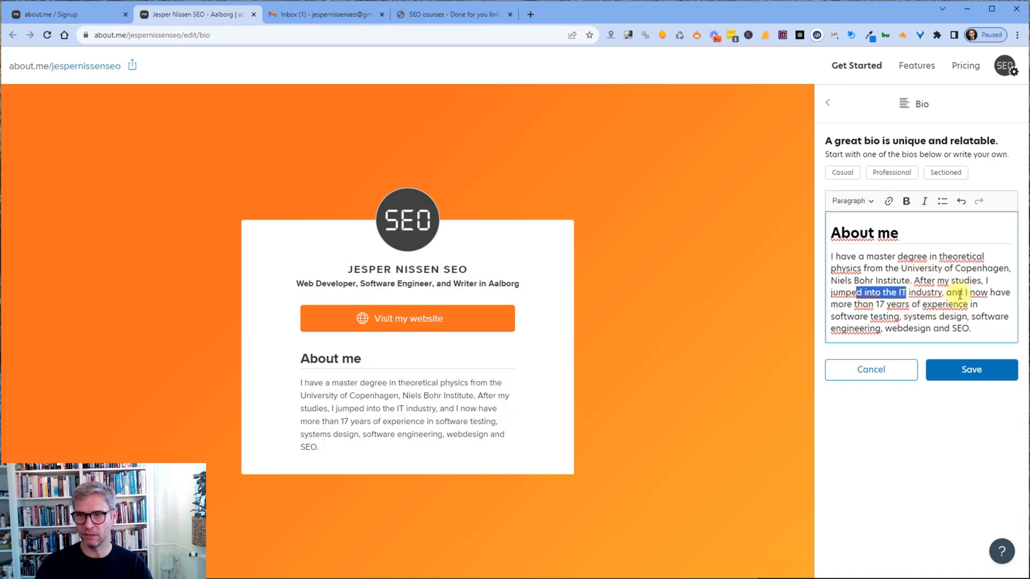
pyautogui.click(927, 292)
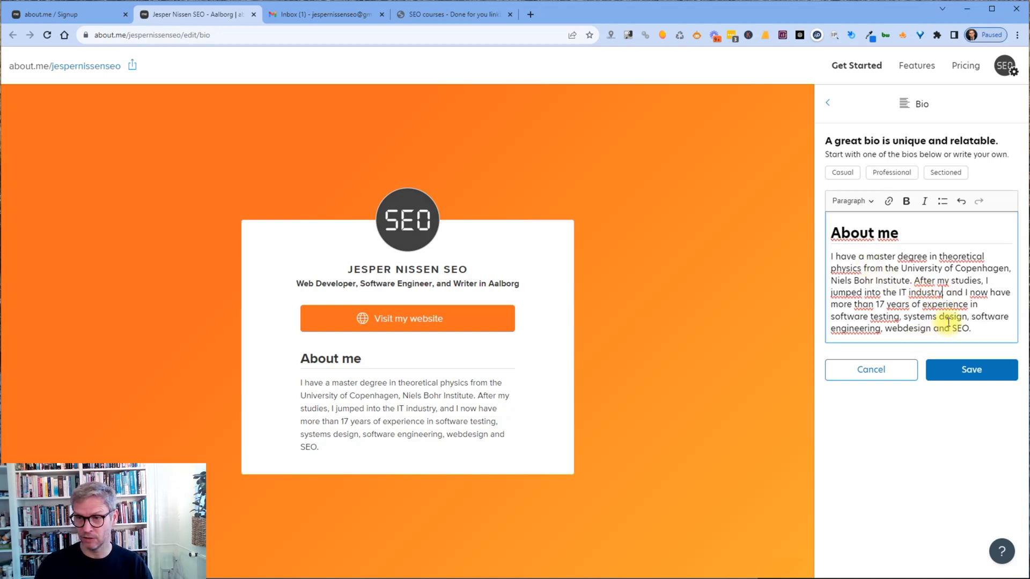
pyautogui.doubleClick(962, 328)
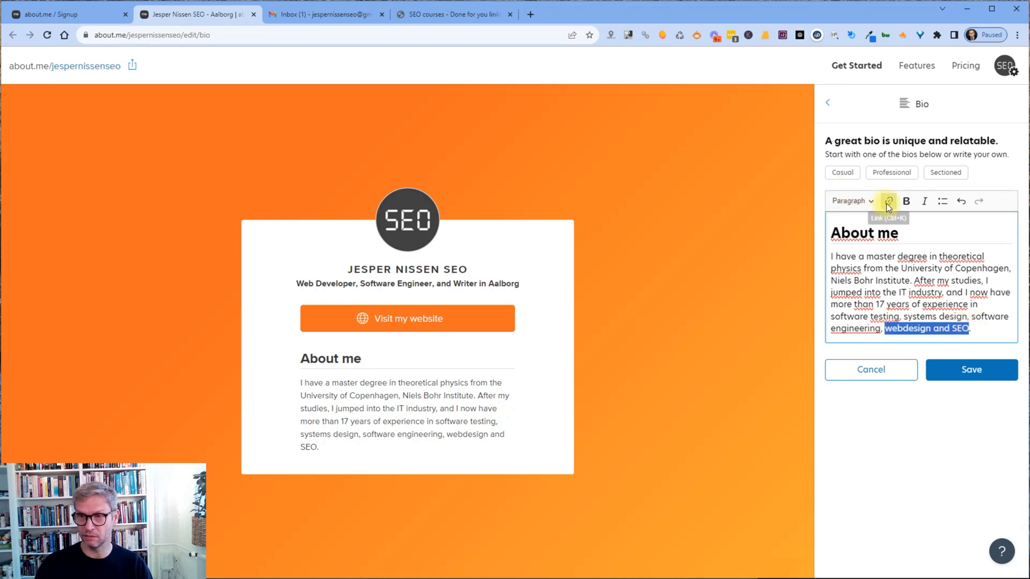
# Cancel the link popup, append 'haev seo courses at my course page', select the 'haev' typo, and switch to jespernissen.com
pyautogui.click(888, 201)
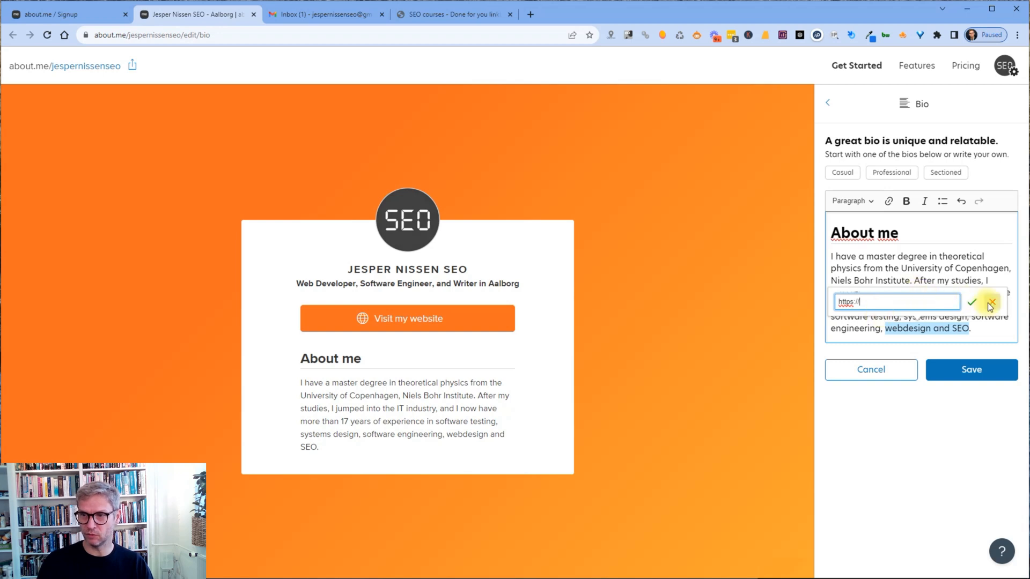
pyautogui.click(992, 303)
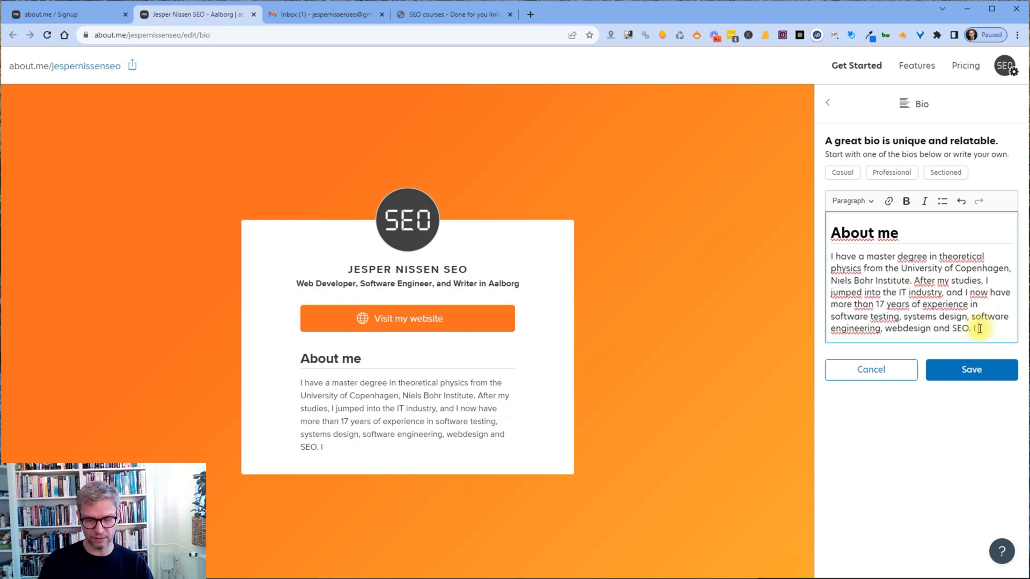
pyautogui.write('haev seo')
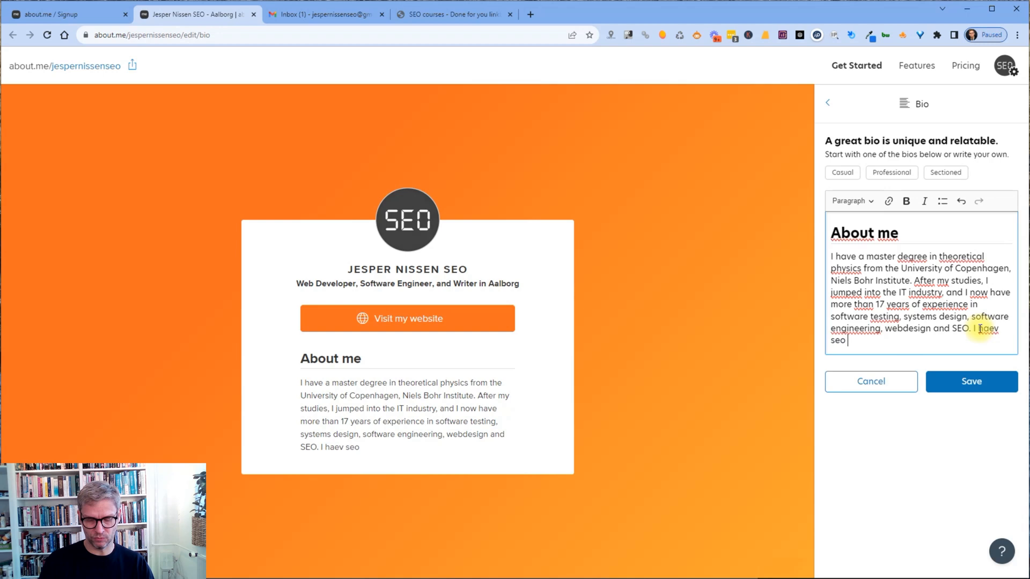
pyautogui.write('courses at my c')
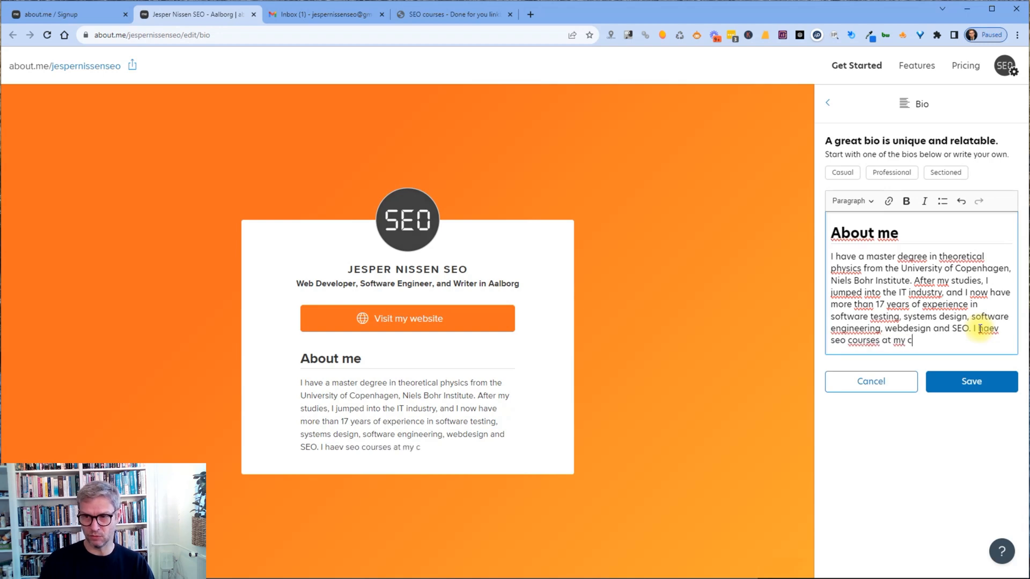
pyautogui.write('ourse page in my website.')
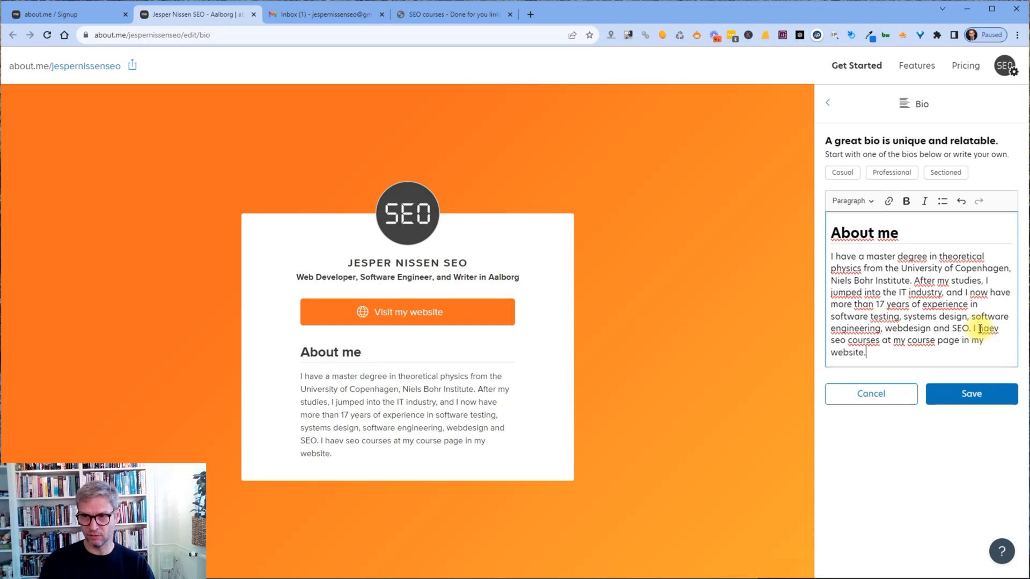
pyautogui.doubleClick(984, 328)
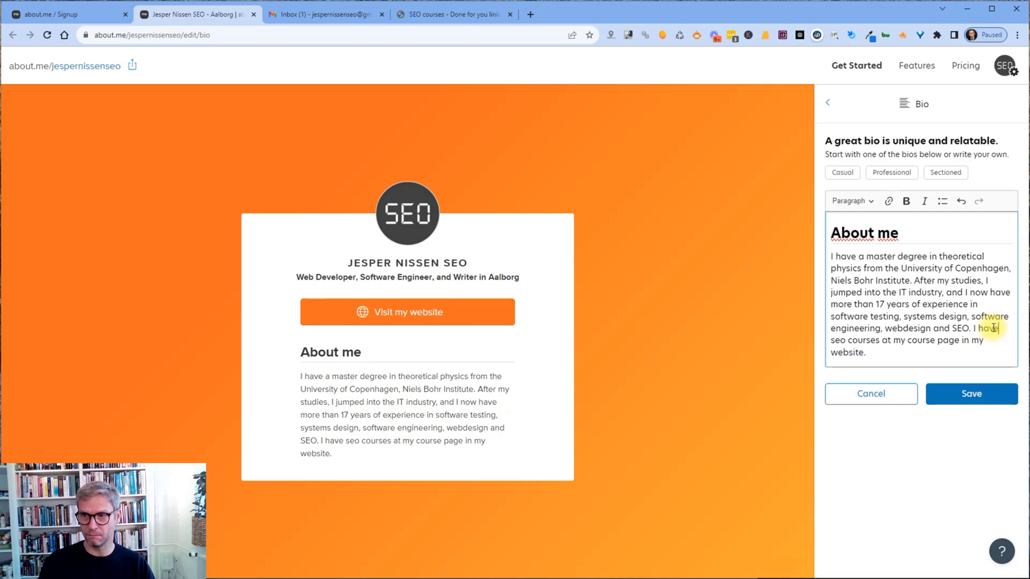
pyautogui.click(453, 14)
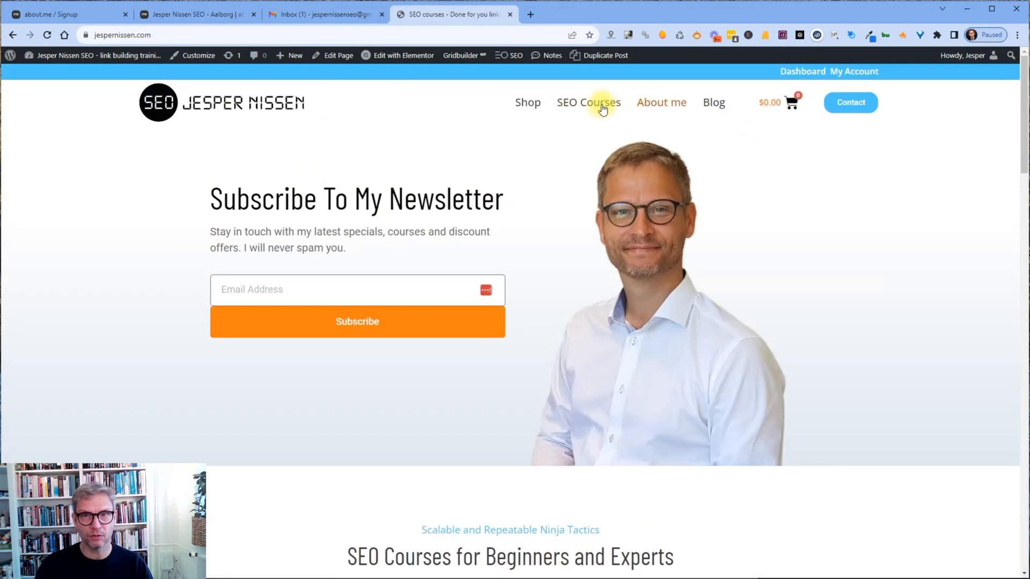
# Go to the SEO Courses page of jespernissen.com to get its URL
pyautogui.click(588, 102)
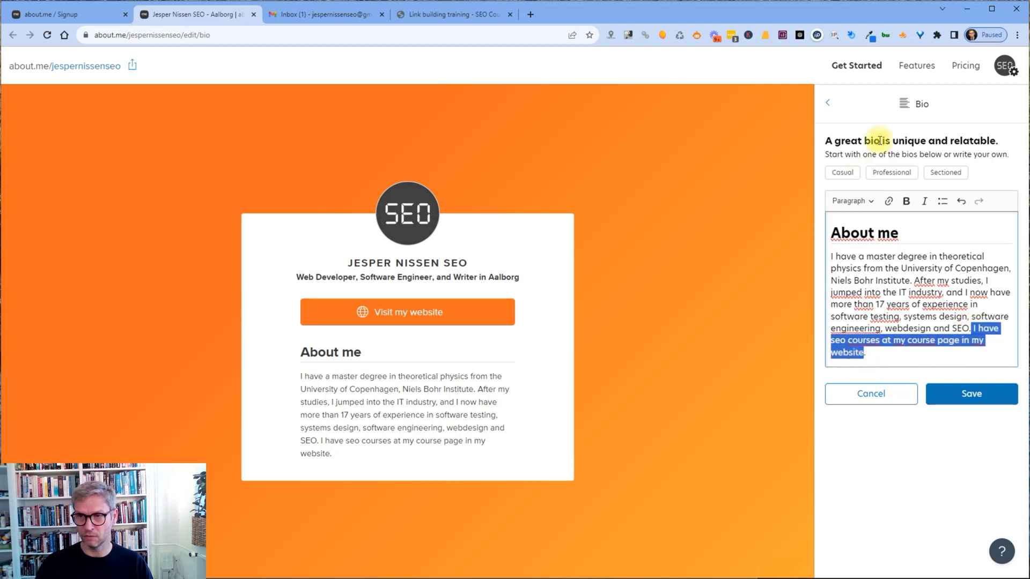
# Link the SEO courses sentence to the course page URL and save the bio
pyautogui.click(888, 201)
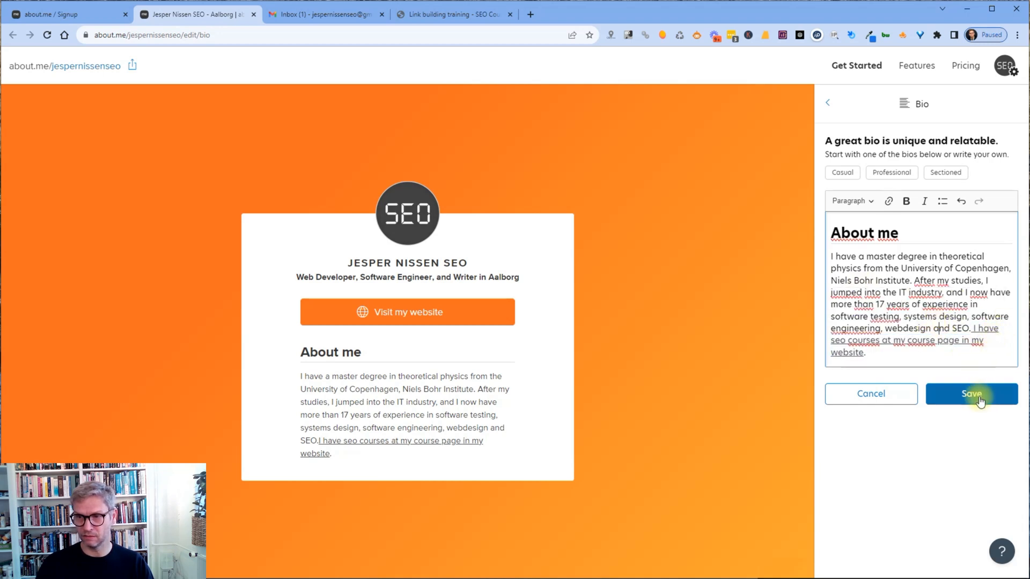
pyautogui.click(971, 394)
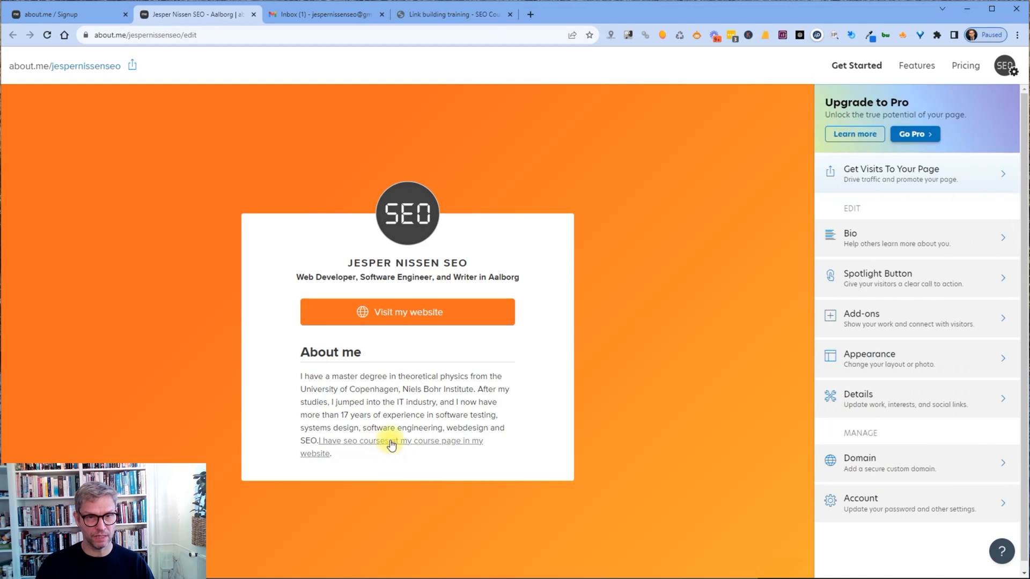
pyautogui.moveTo(688, 141)
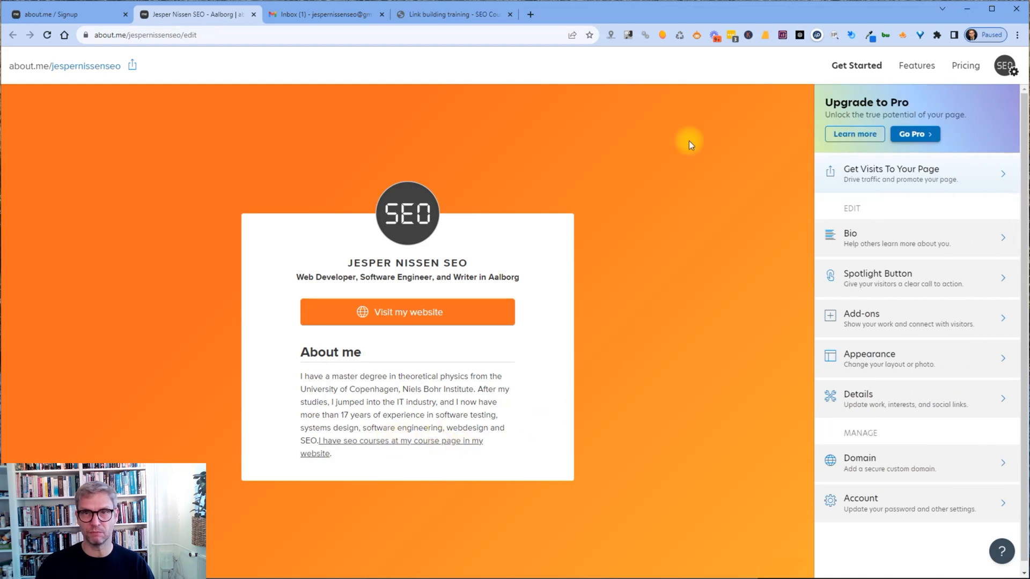
pyautogui.click(644, 35)
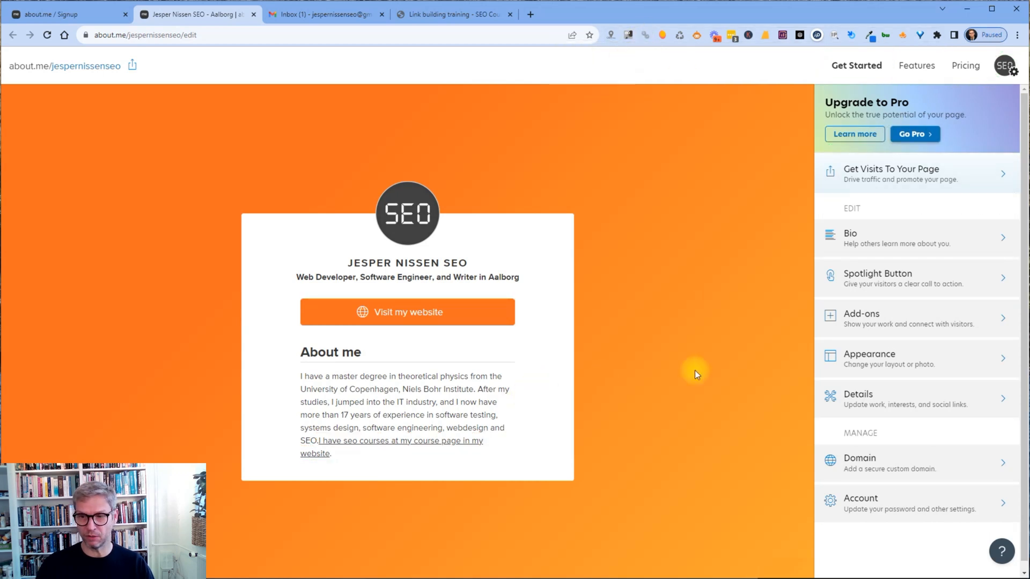
pyautogui.moveTo(816, 374)
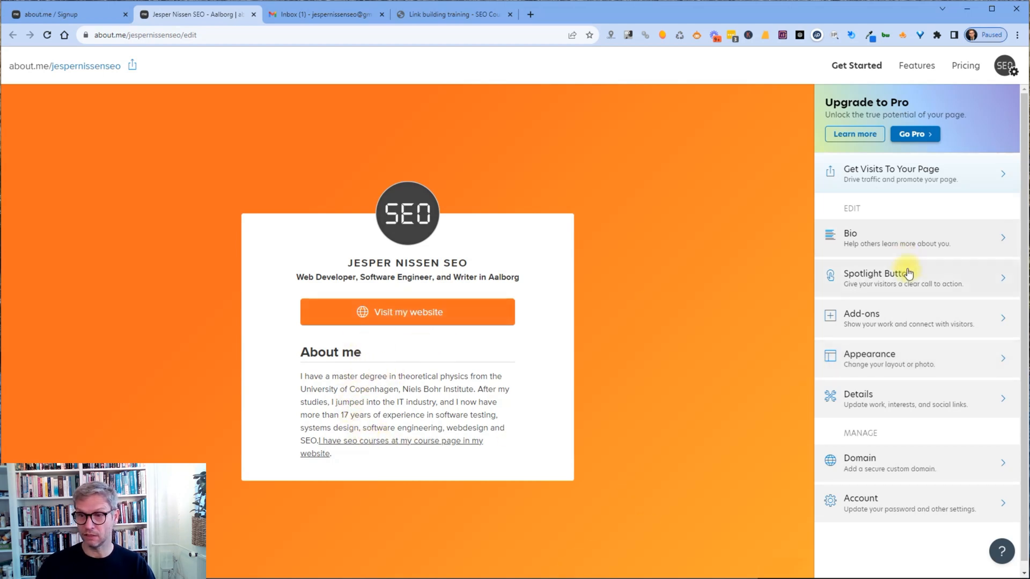
pyautogui.moveTo(918, 365)
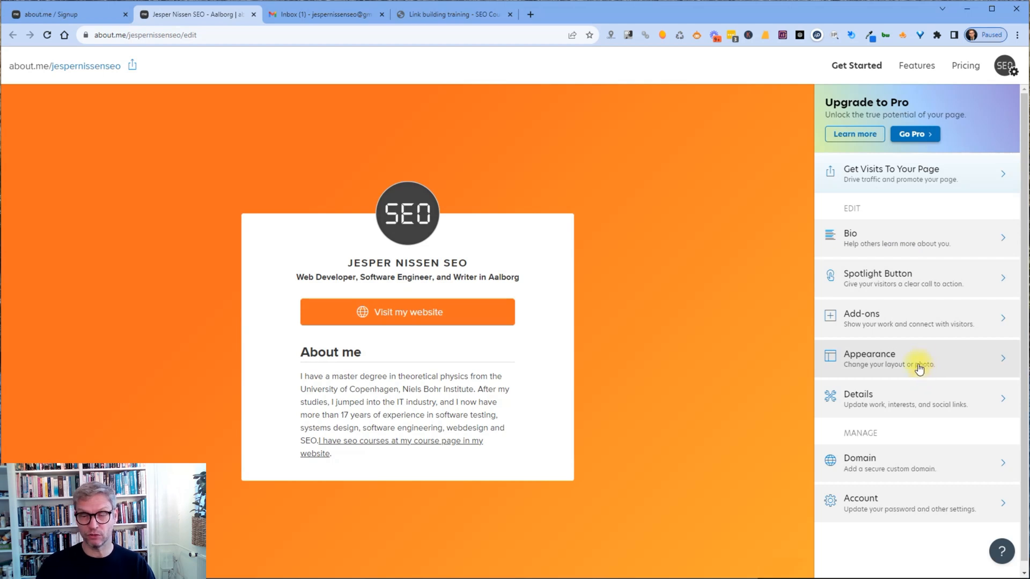
pyautogui.moveTo(908, 321)
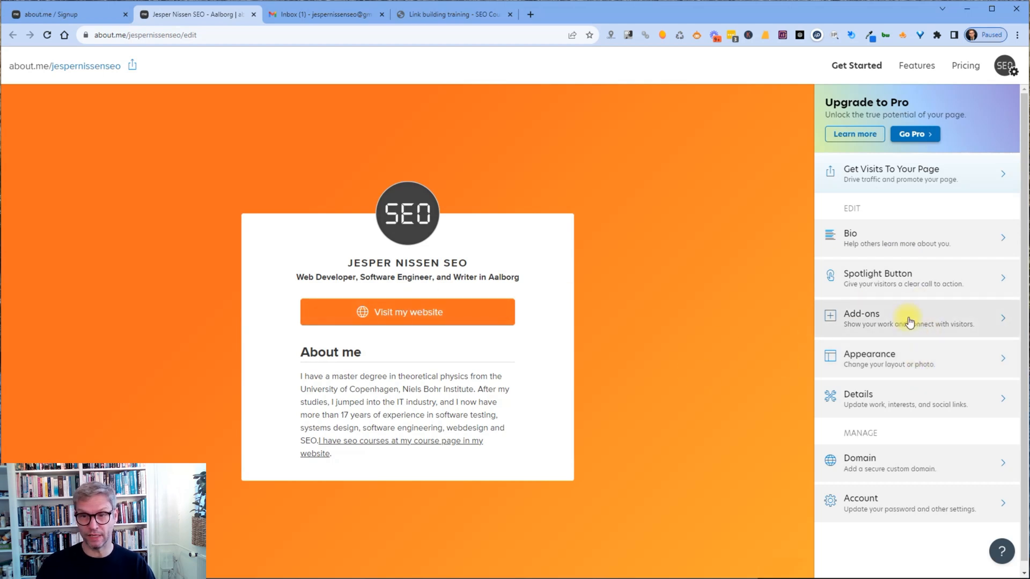
pyautogui.moveTo(930, 341)
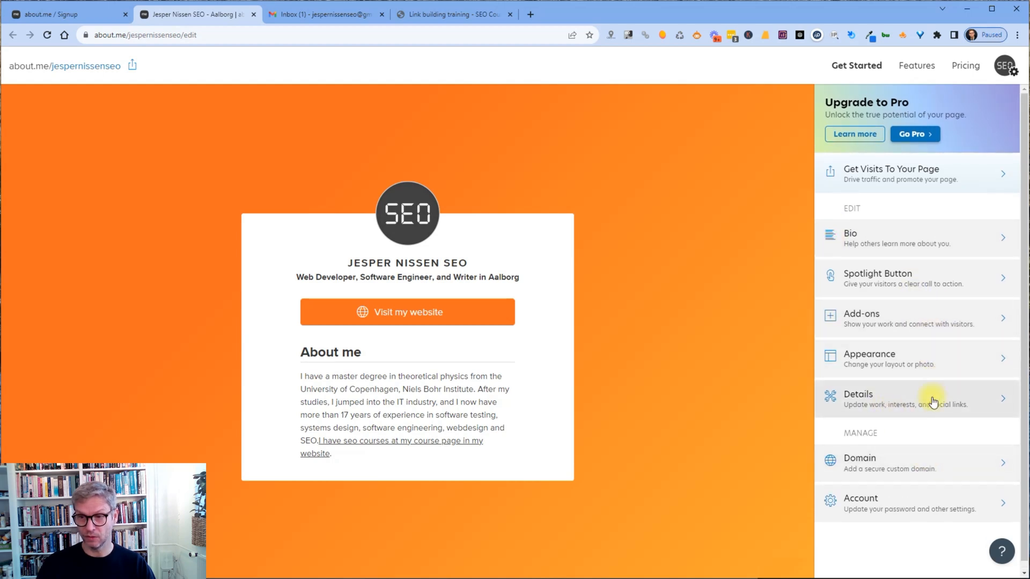
# In Details > Social Links, filter for Twitter, add the Twitter profile URL and save it
pyautogui.click(913, 398)
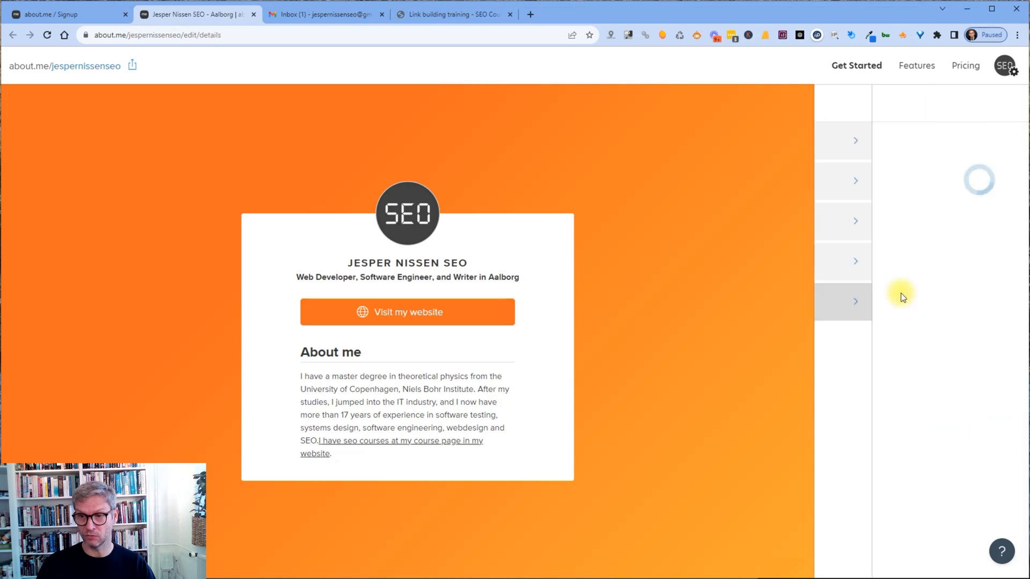
pyautogui.click(854, 301)
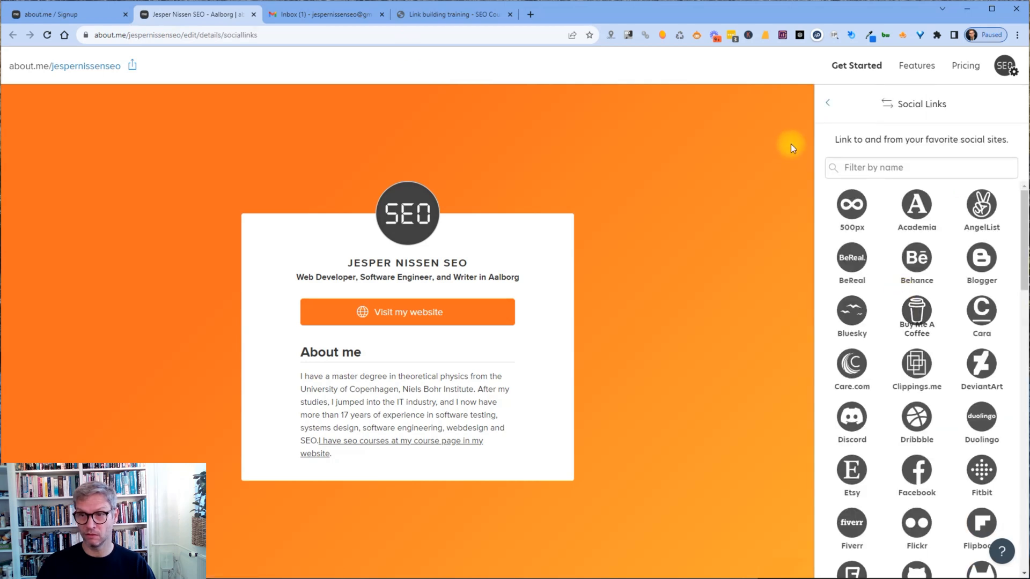
pyautogui.scroll(-3)
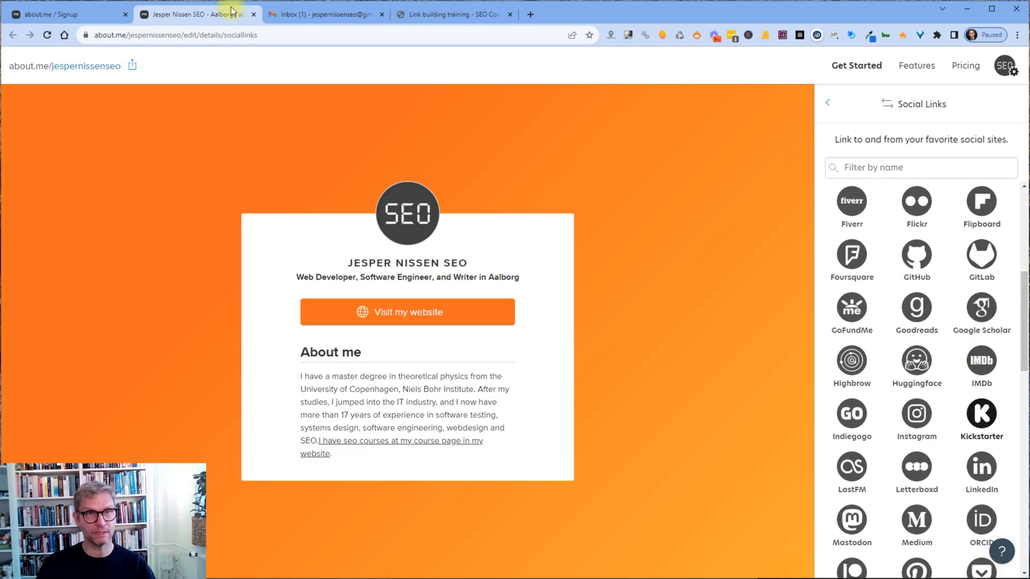
pyautogui.write('x')
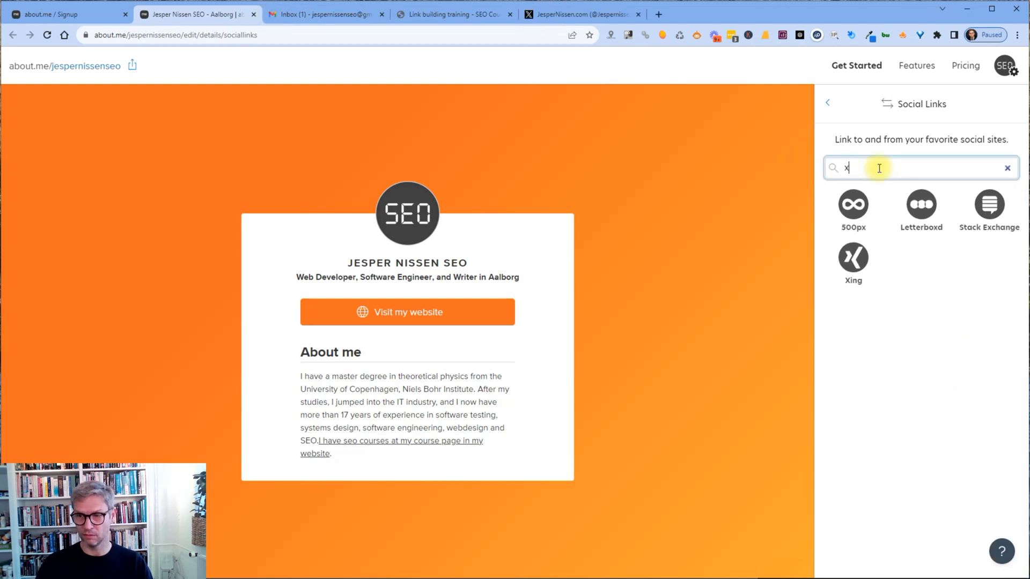
pyautogui.write('t')
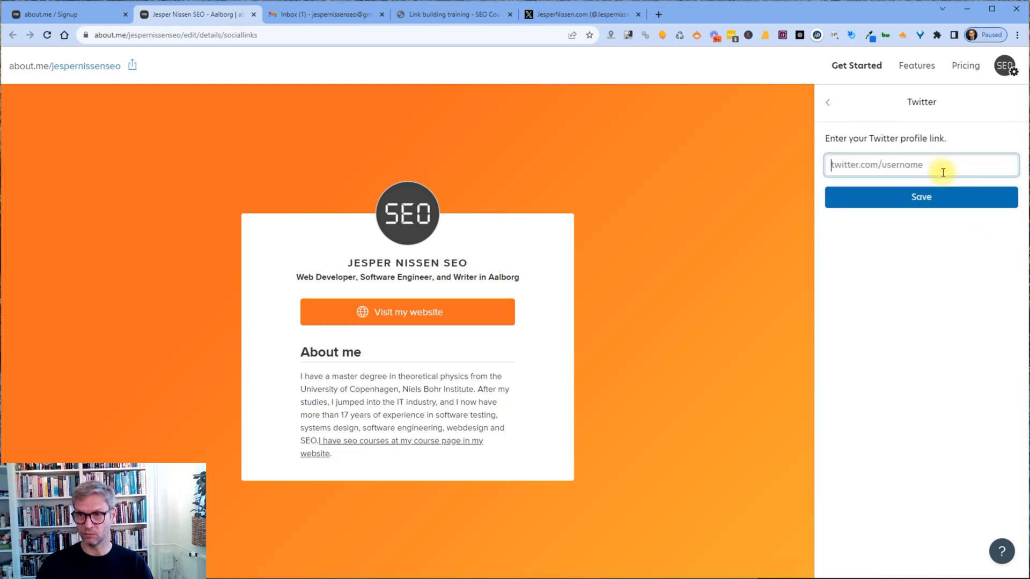
pyautogui.click(920, 197)
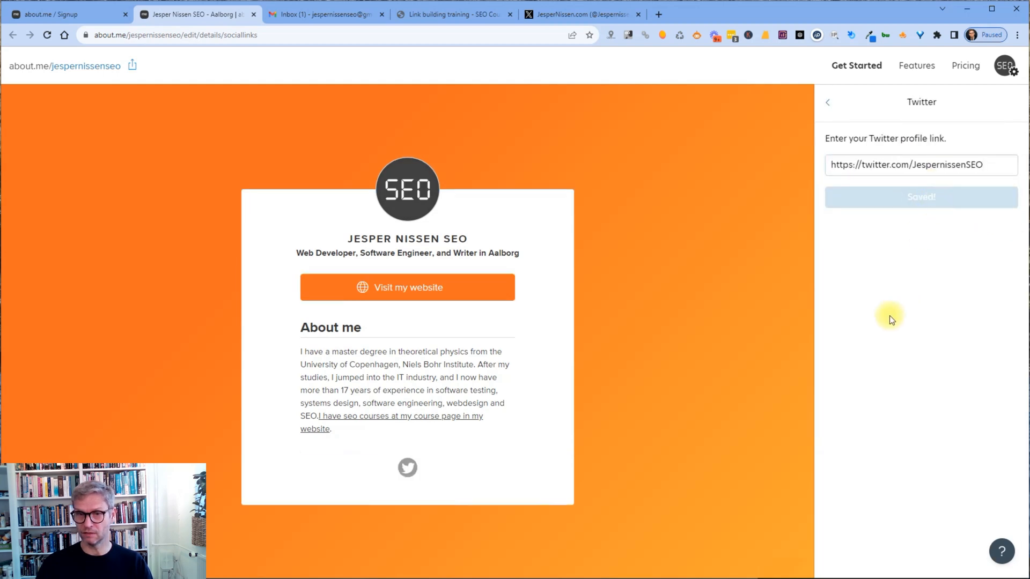
pyautogui.click(827, 102)
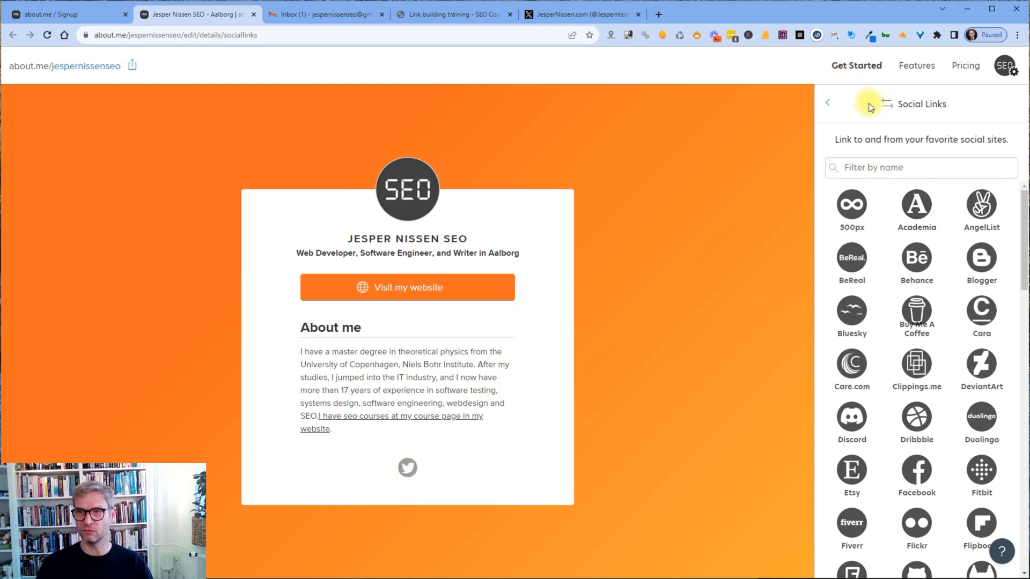
pyautogui.moveTo(566, 501)
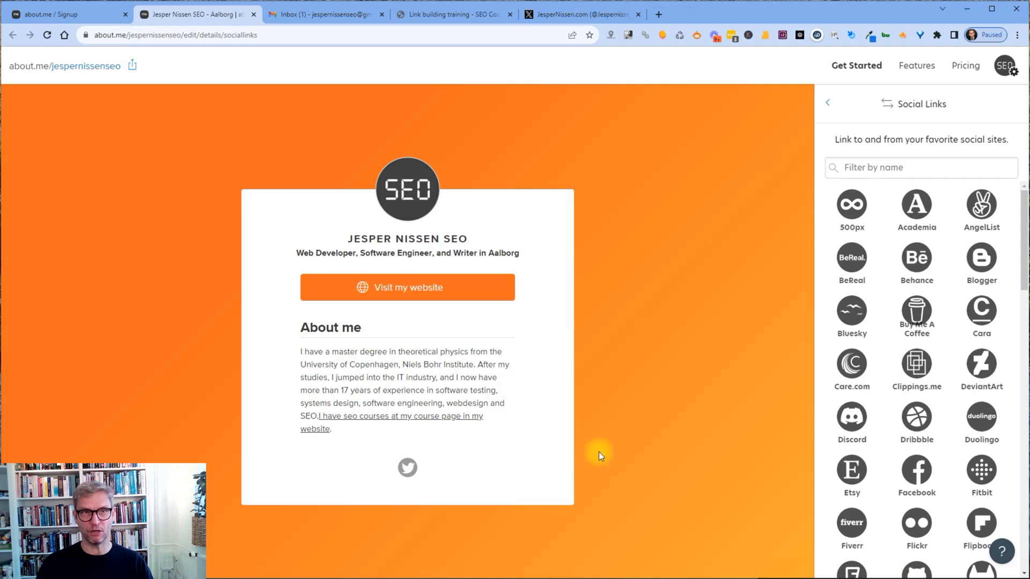
pyautogui.moveTo(611, 439)
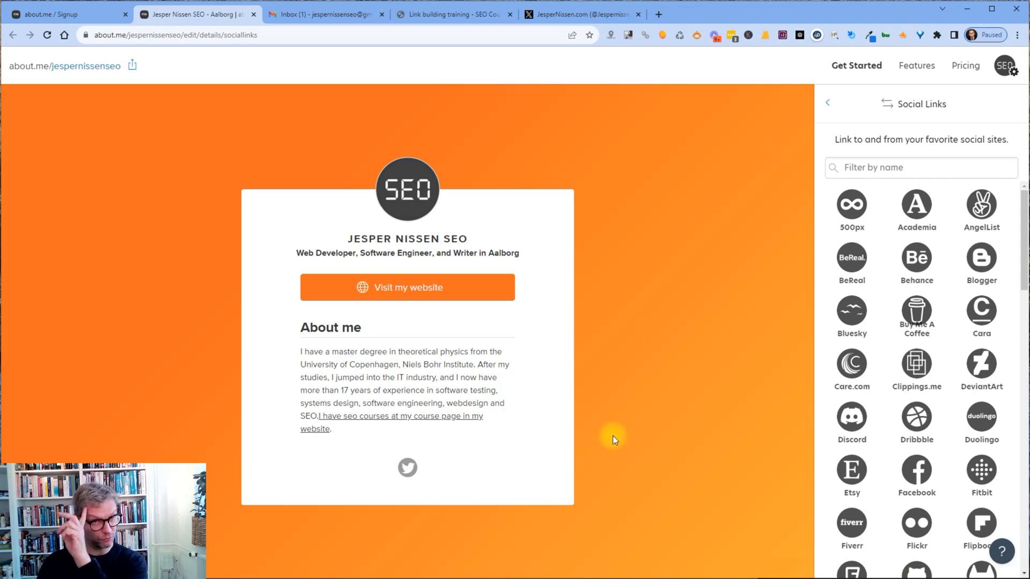